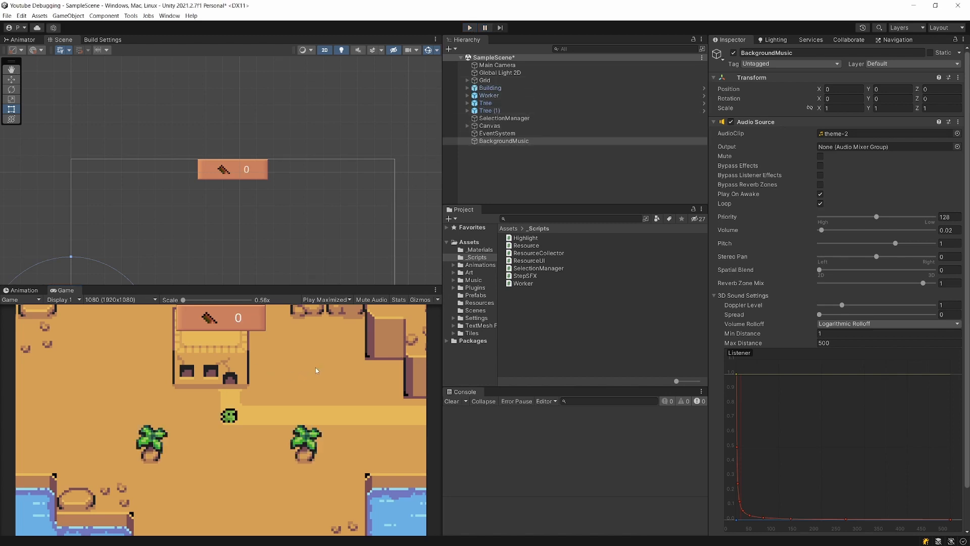
mouse_move(209, 276)
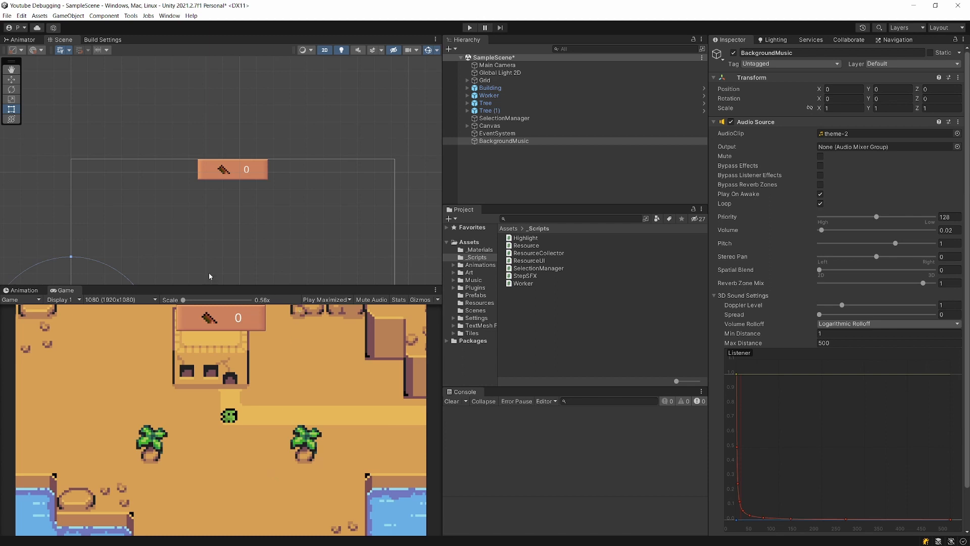
mouse_move(224, 321)
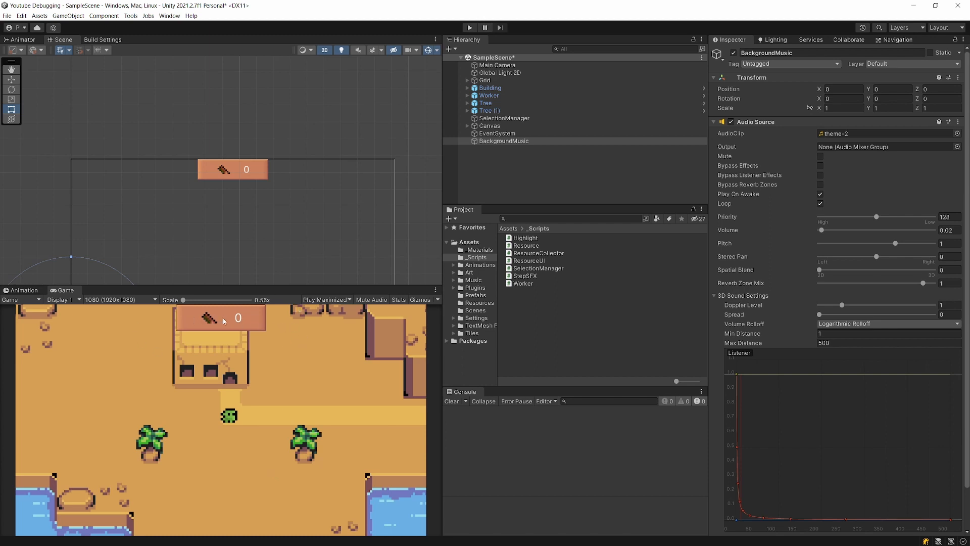
mouse_move(273, 361)
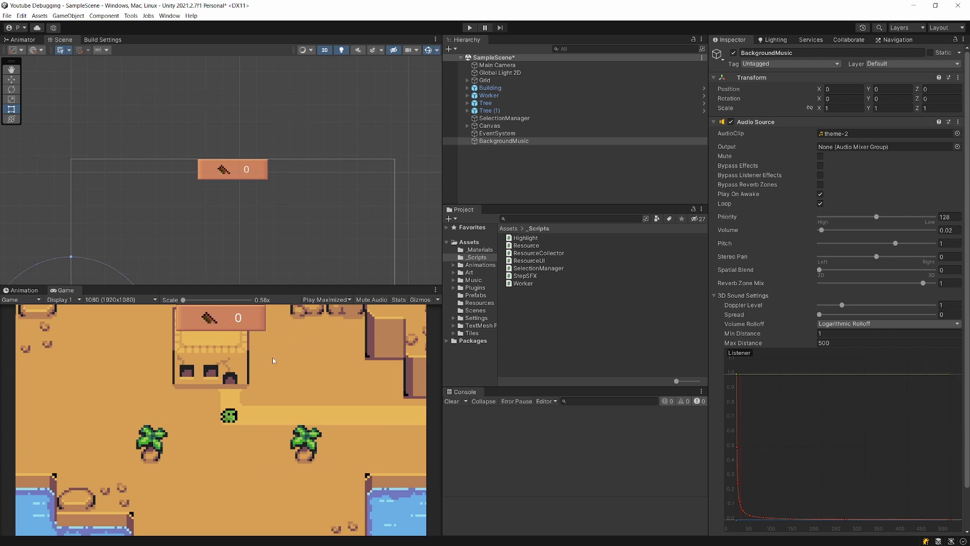
mouse_move(215, 331)
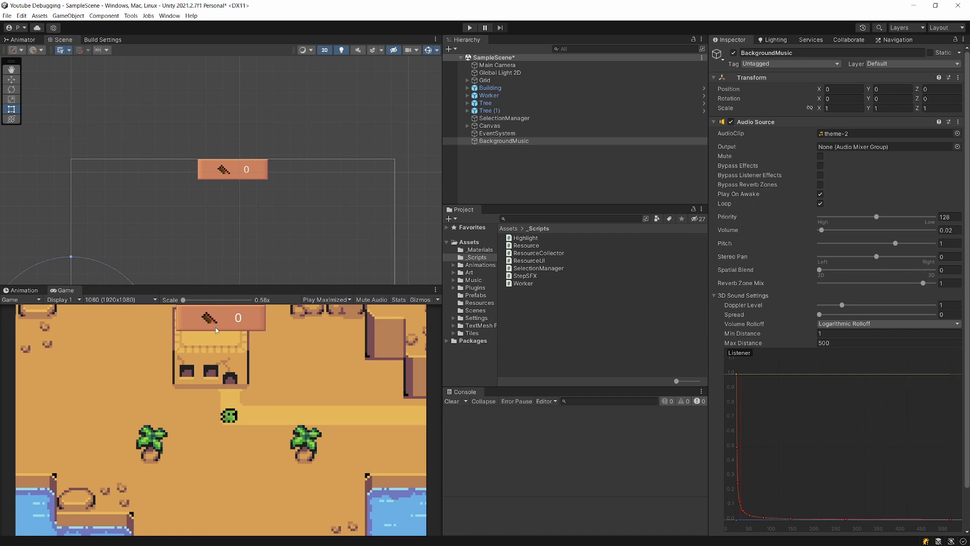
Step: Select WoodPanel under ResourcesPanel and scroll the Inspector to its Resource UI script
left_click(507, 133)
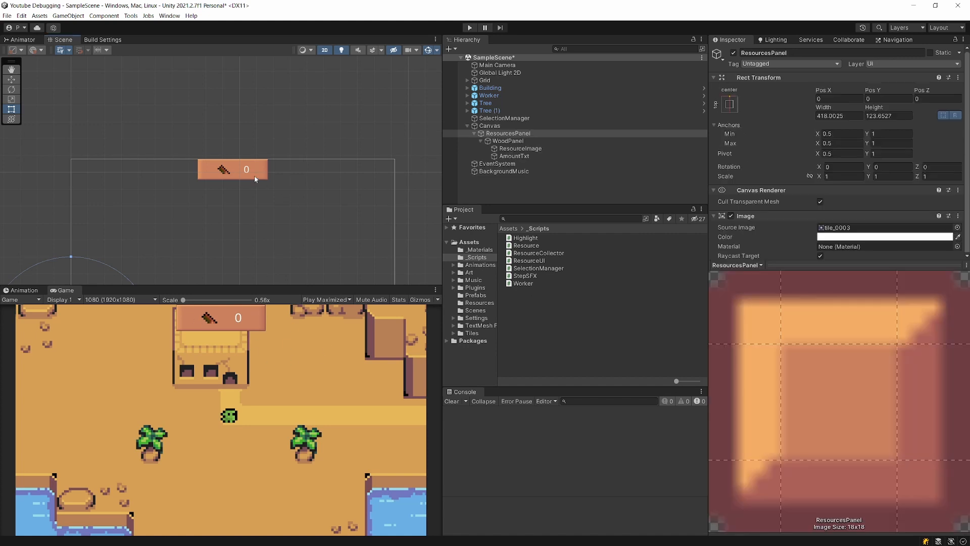
left_click(490, 125)
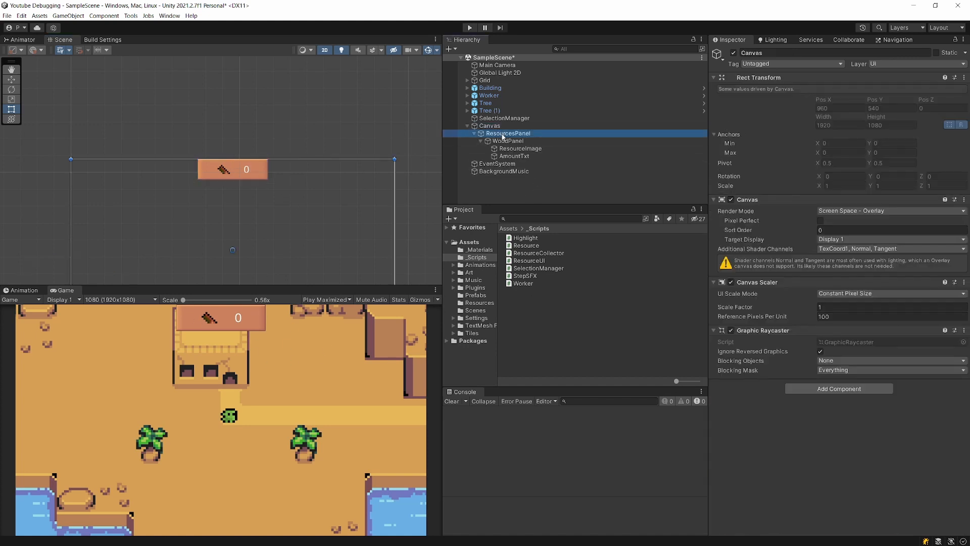
left_click(507, 140)
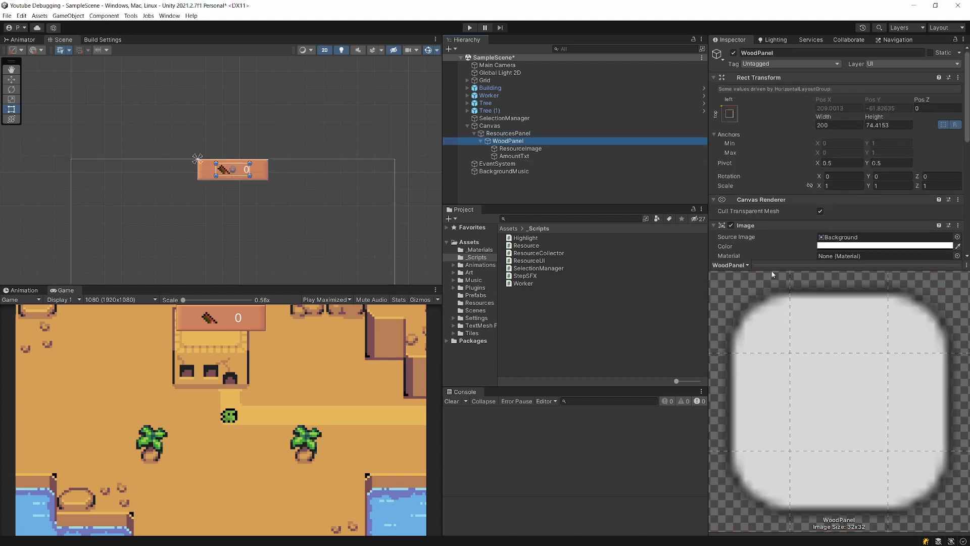
scroll("down", 3)
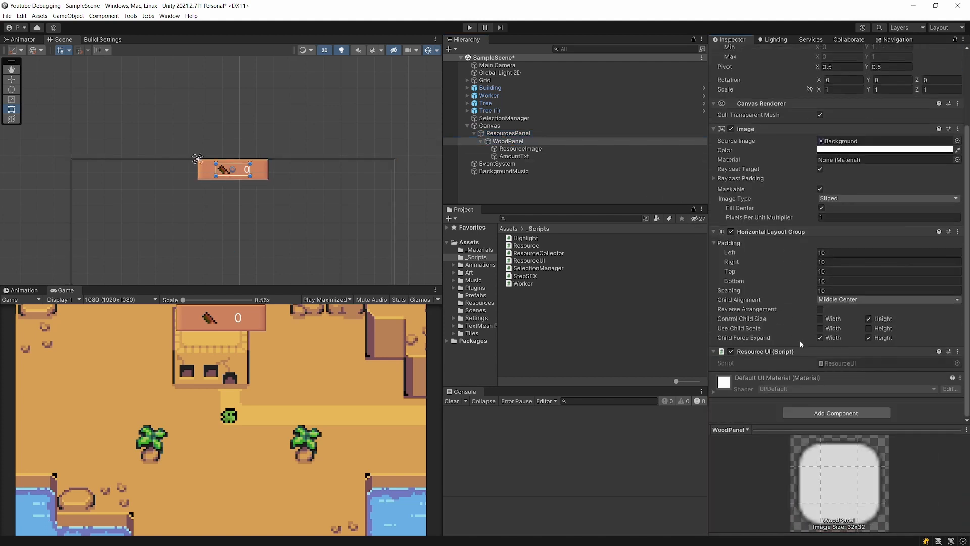
mouse_move(782, 280)
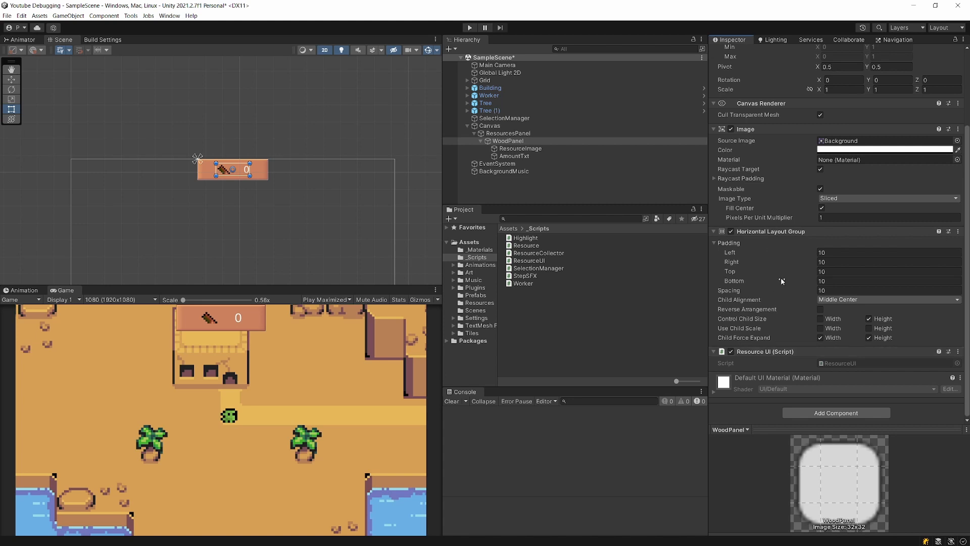
mouse_move(777, 358)
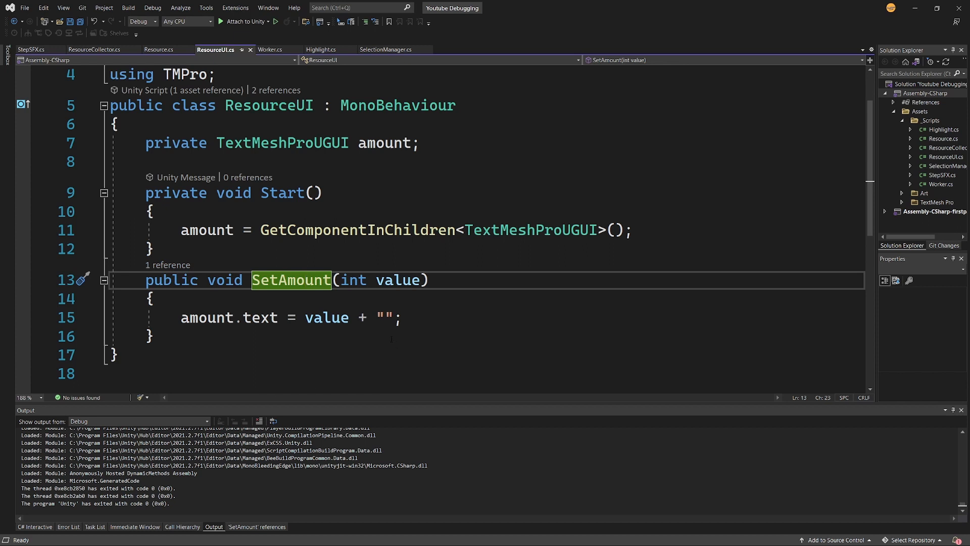
mouse_move(262, 318)
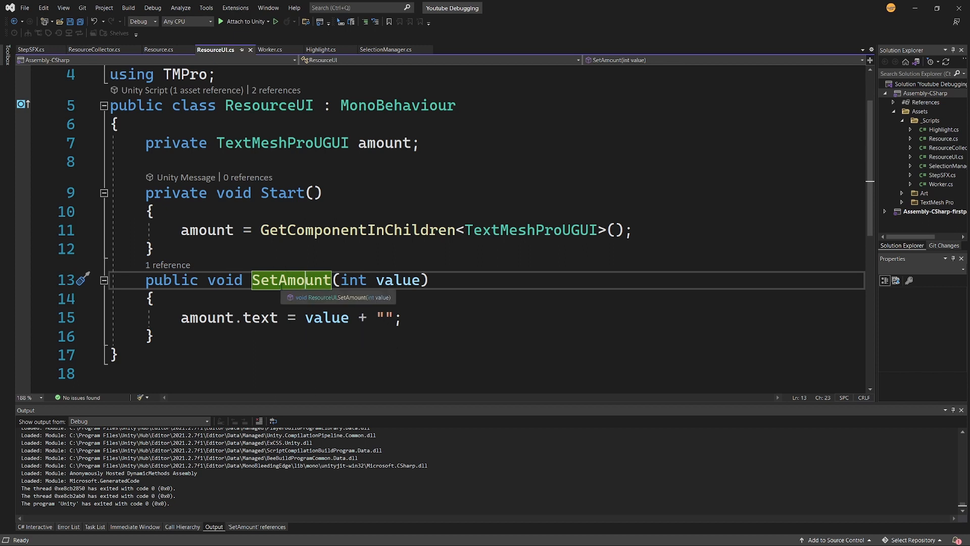
Step: Go to ResourceUI.cs's SetAmount method, which sets the amount text from an integer
left_click(291, 279)
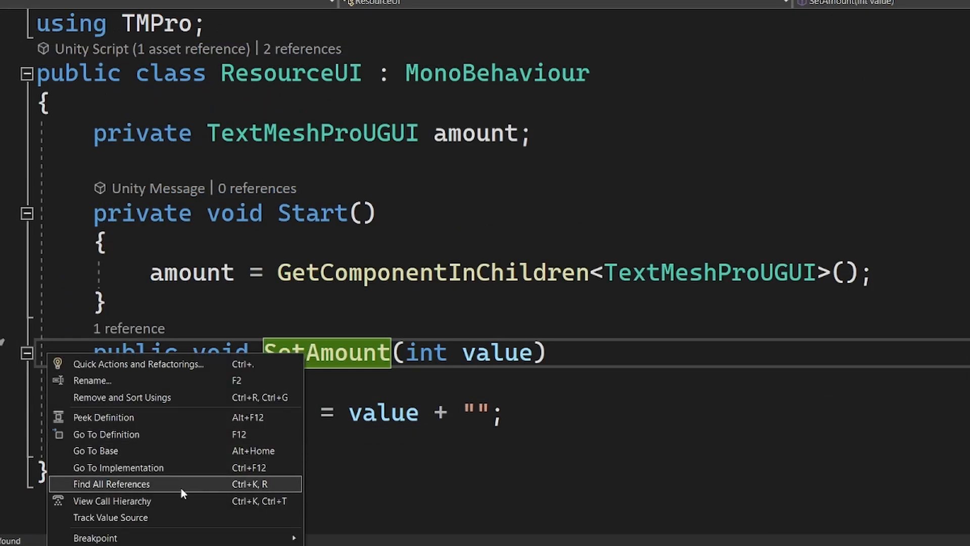
Step: Find All References to SetAmount, locating its single caller in ResourceCollector's Collect
left_click(111, 484)
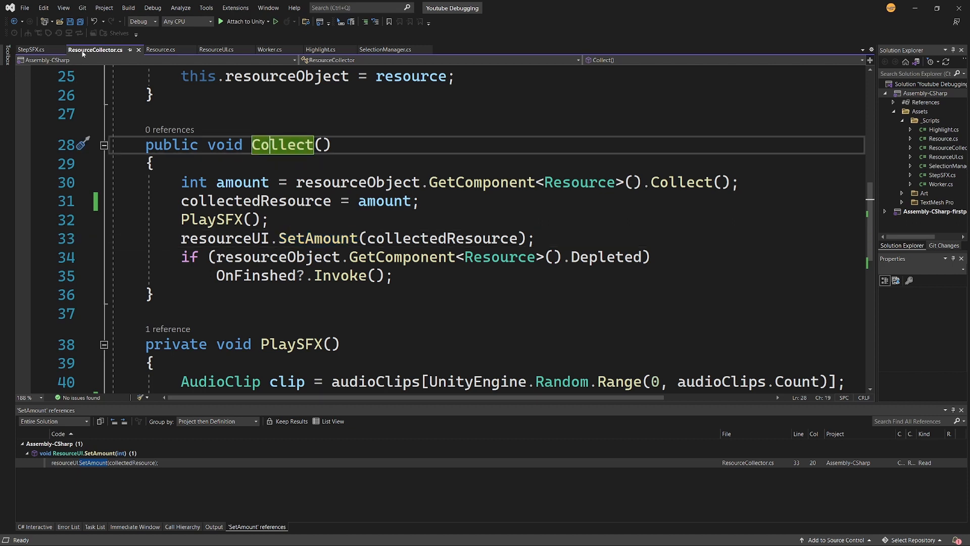
mouse_move(96, 49)
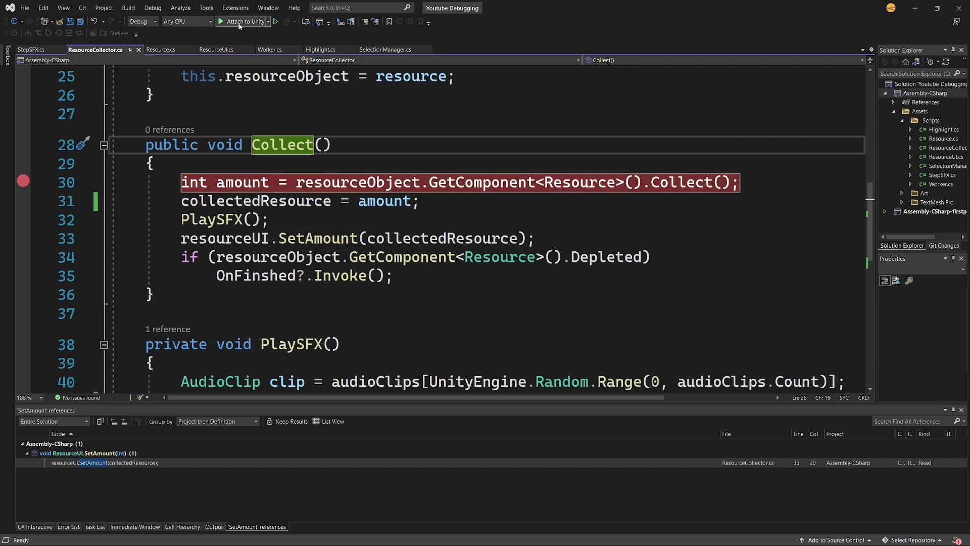
Step: Attach the debugger to Unity, show Watch 1 and Breakpoints, and continue to the line-30 breakpoint
left_click(240, 21)
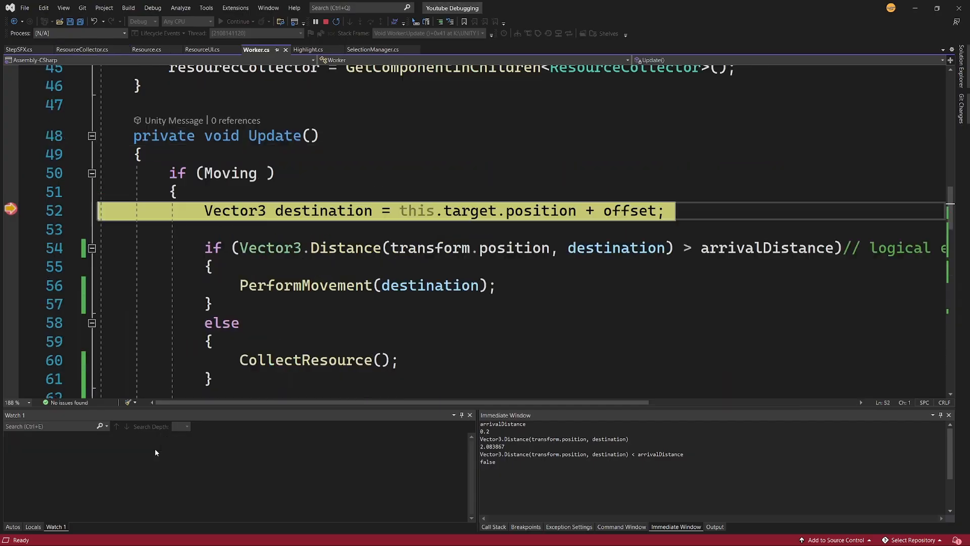
left_click(349, 22)
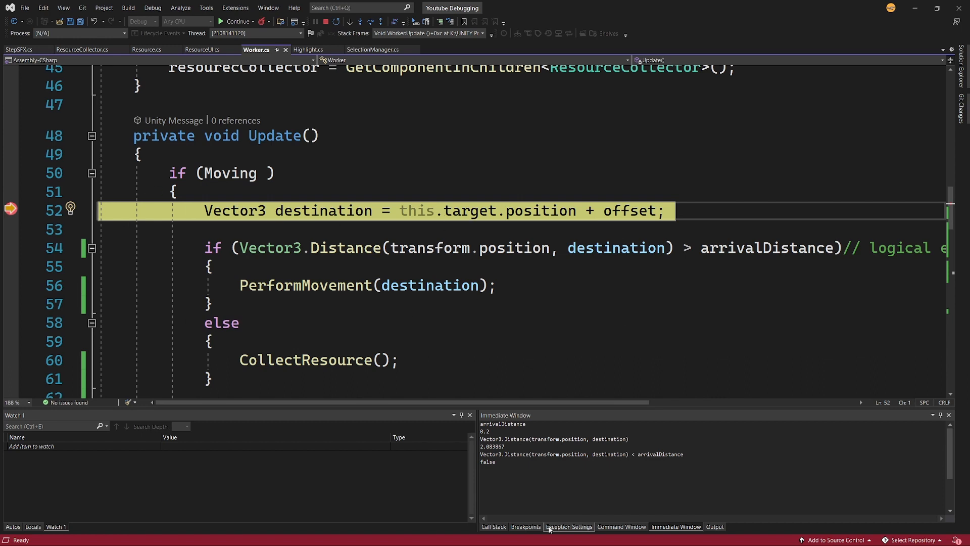
left_click(525, 526)
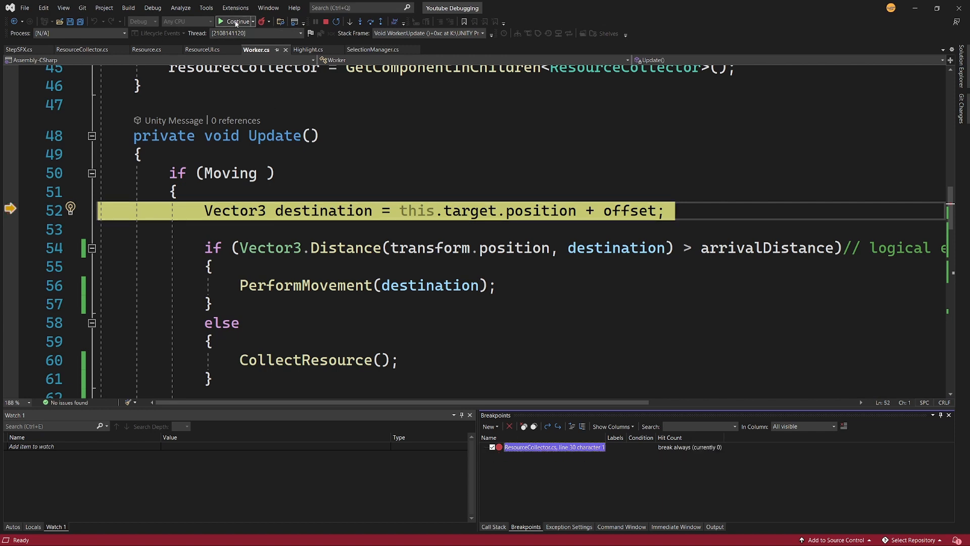
left_click(237, 21)
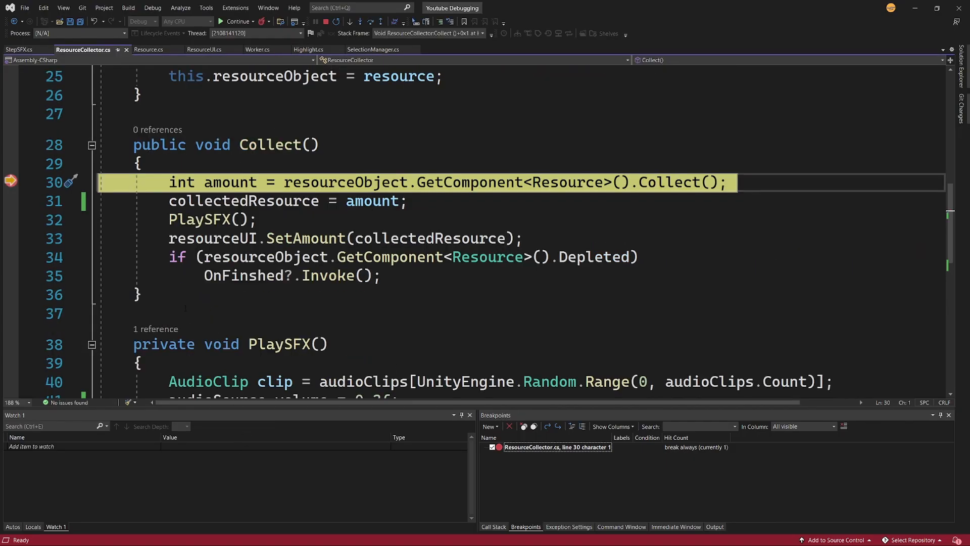
mouse_move(365, 381)
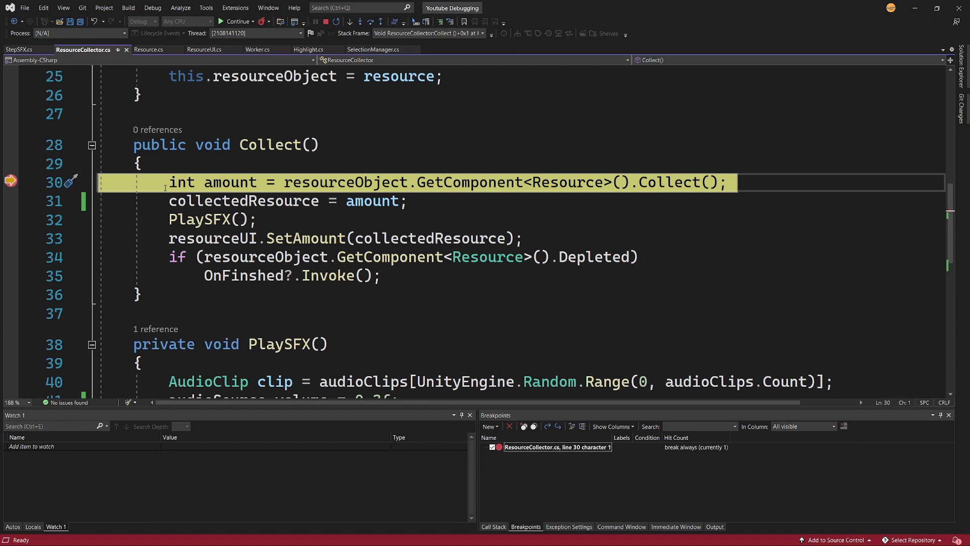
mouse_move(345, 182)
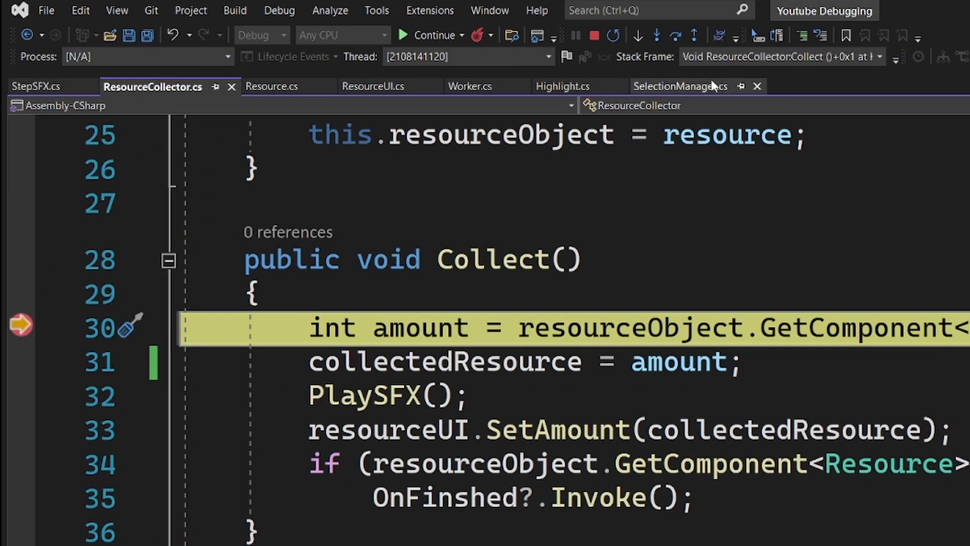
mouse_move(655, 35)
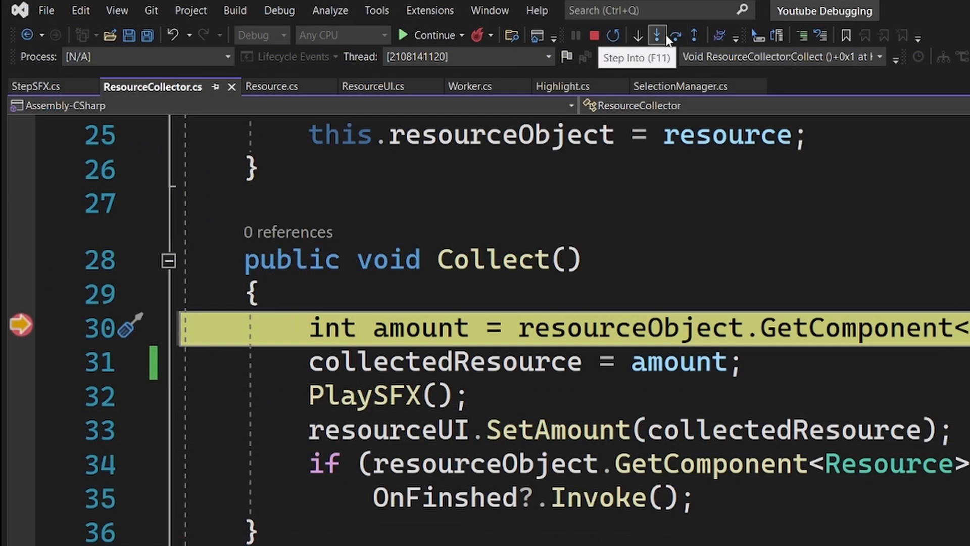
Step: Step into Resource's Collect and step over to the amount == 0 check
left_click(658, 35)
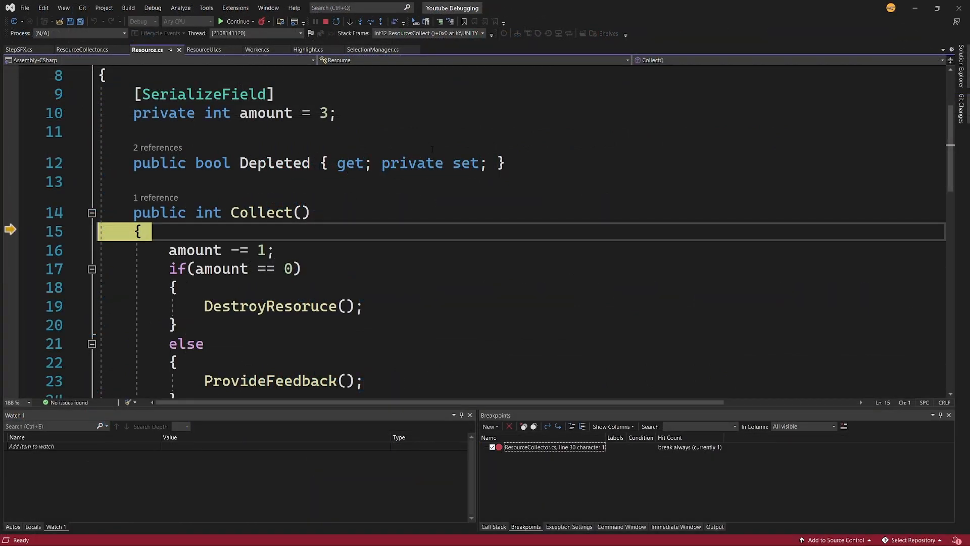
mouse_move(147, 49)
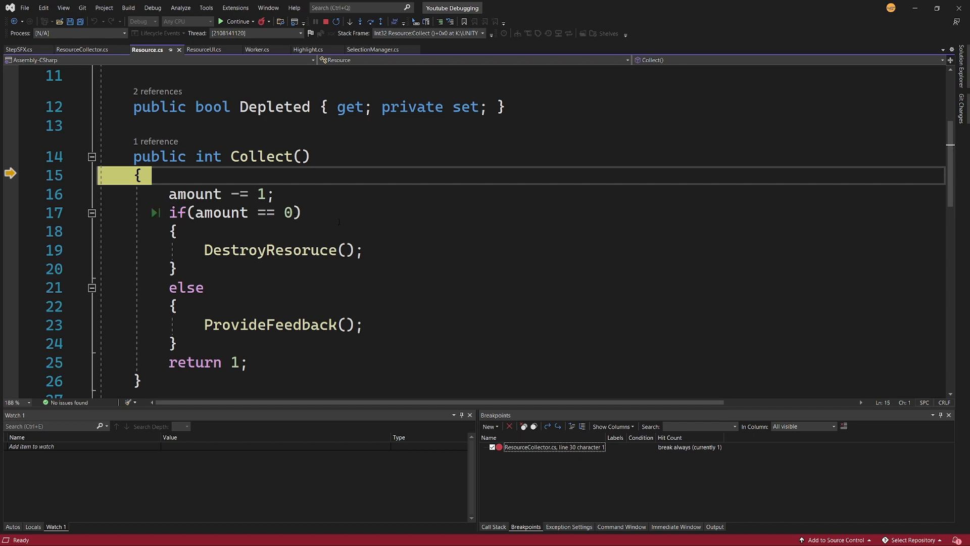
left_click(349, 22)
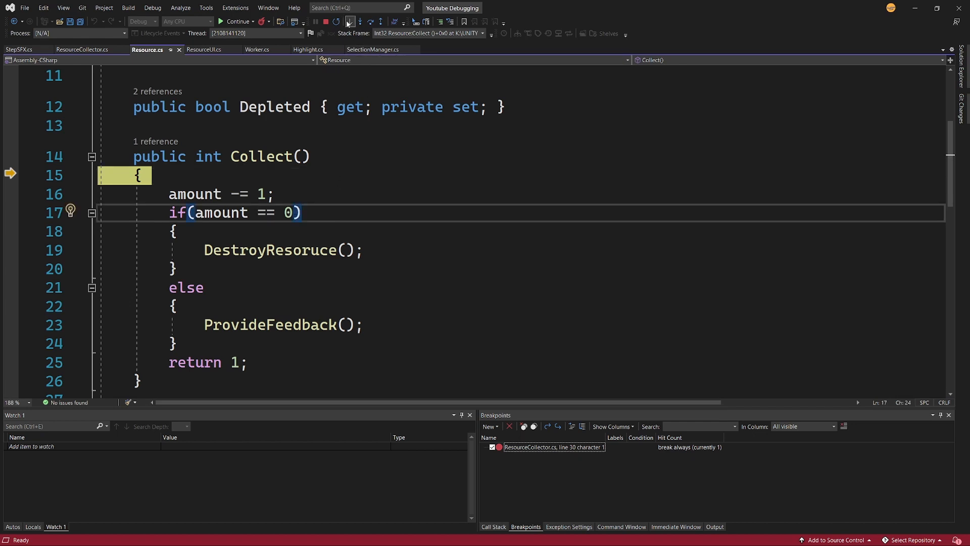
left_click(350, 21)
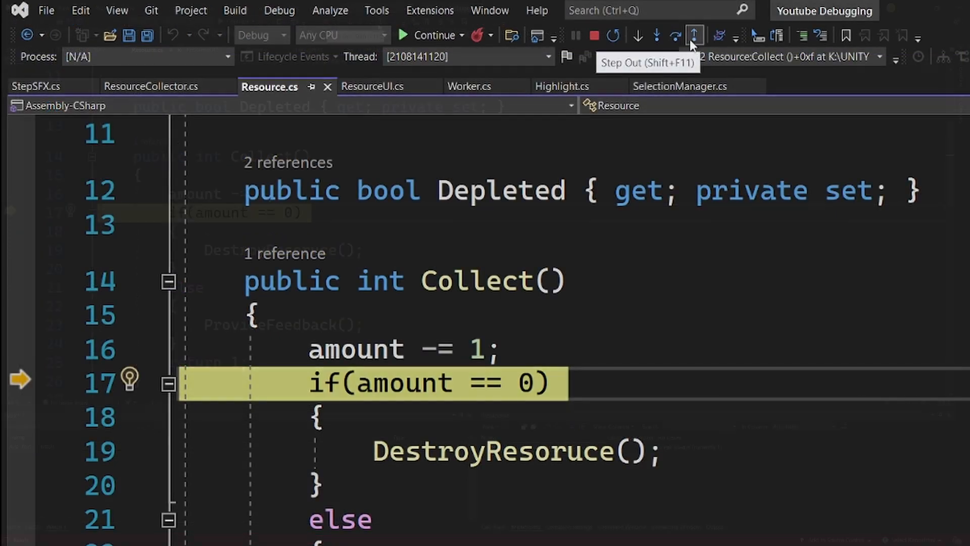
Step: Step out to ResourceCollector's Collect and past the collectedResource assignment, stopping at PlaySFX
left_click(692, 35)
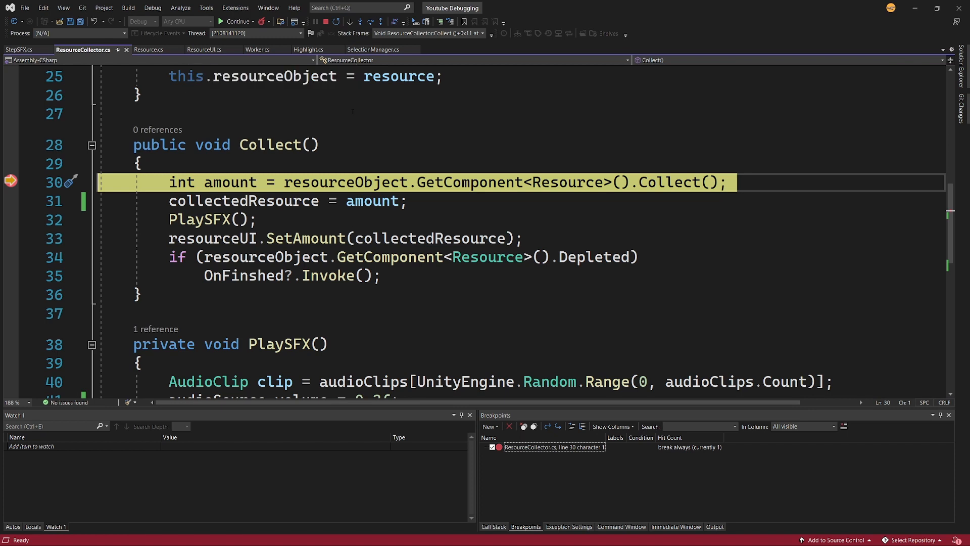
mouse_move(360, 22)
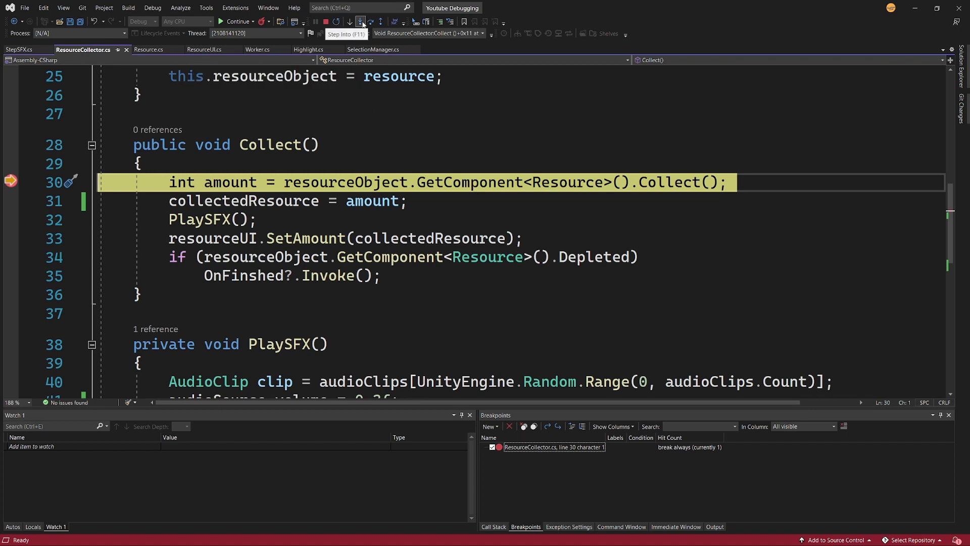
left_click(348, 22)
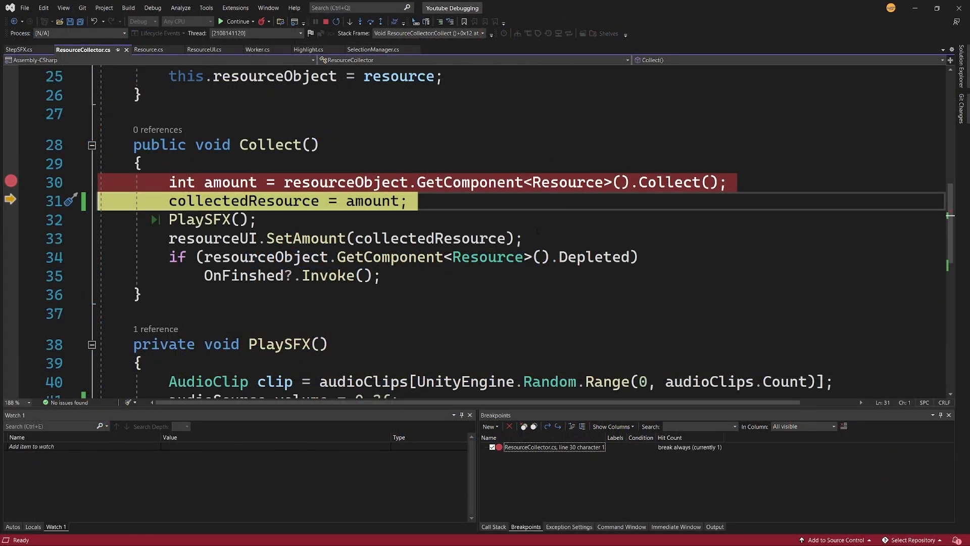
left_click(155, 219)
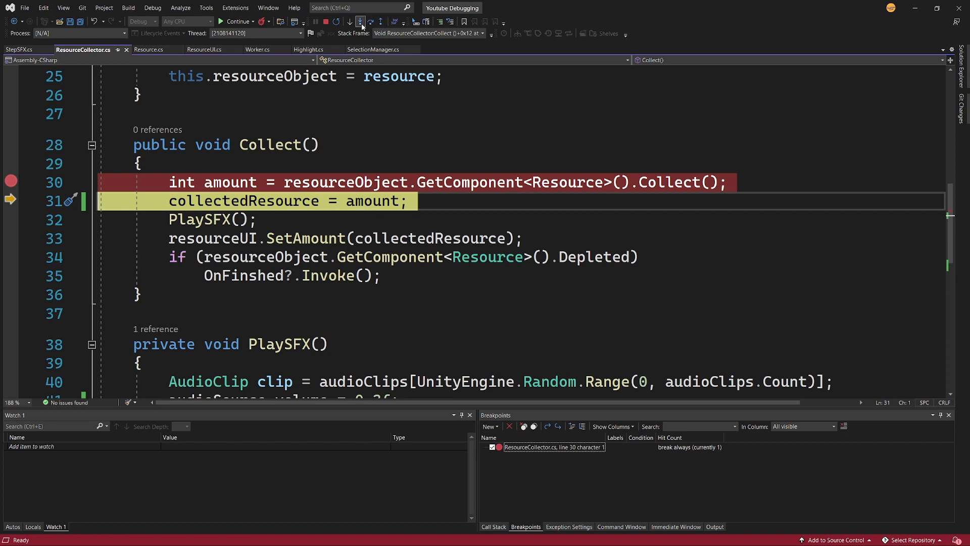
left_click(350, 22)
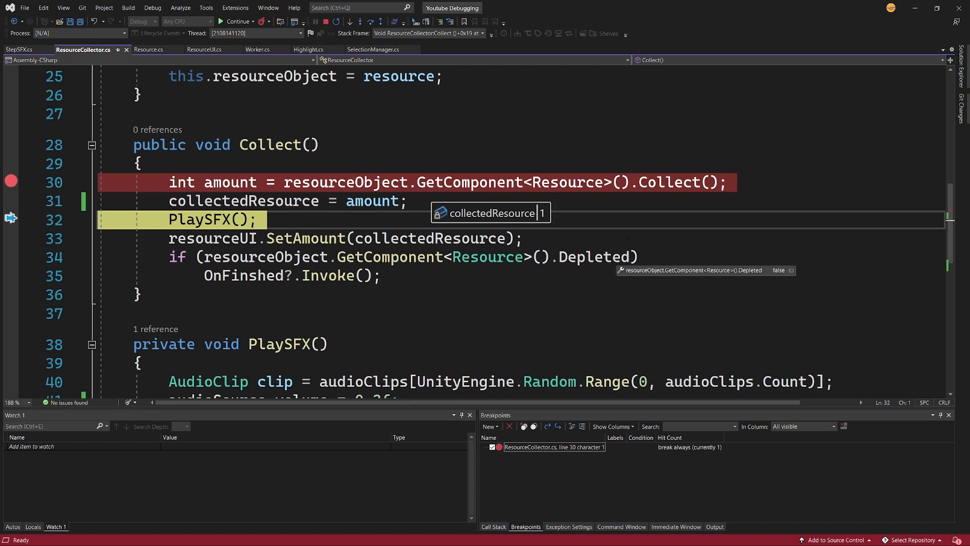
mouse_move(491, 206)
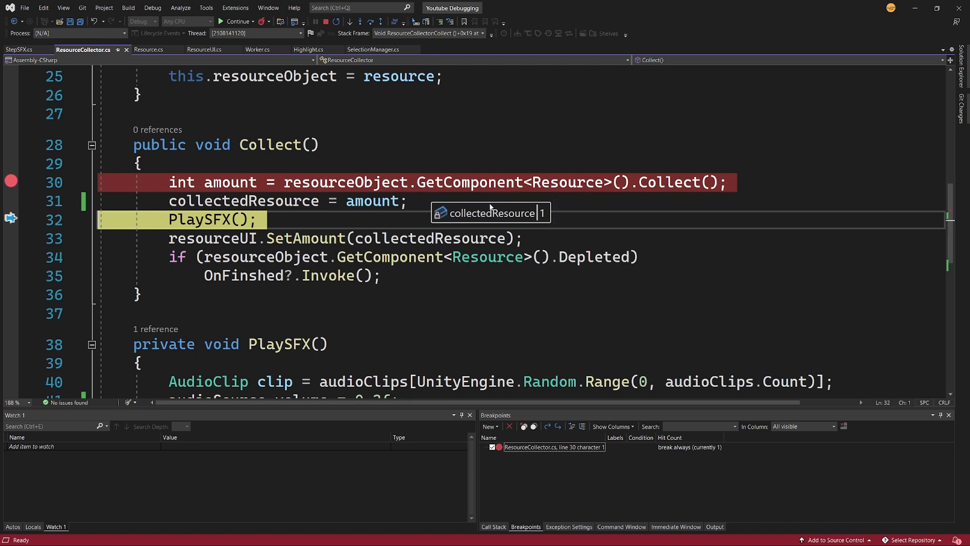
mouse_move(515, 213)
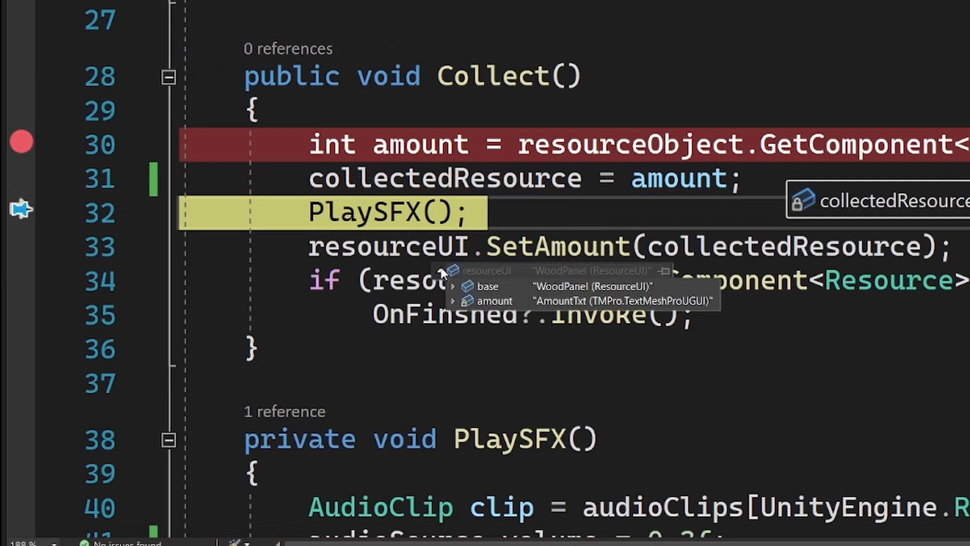
mouse_move(718, 308)
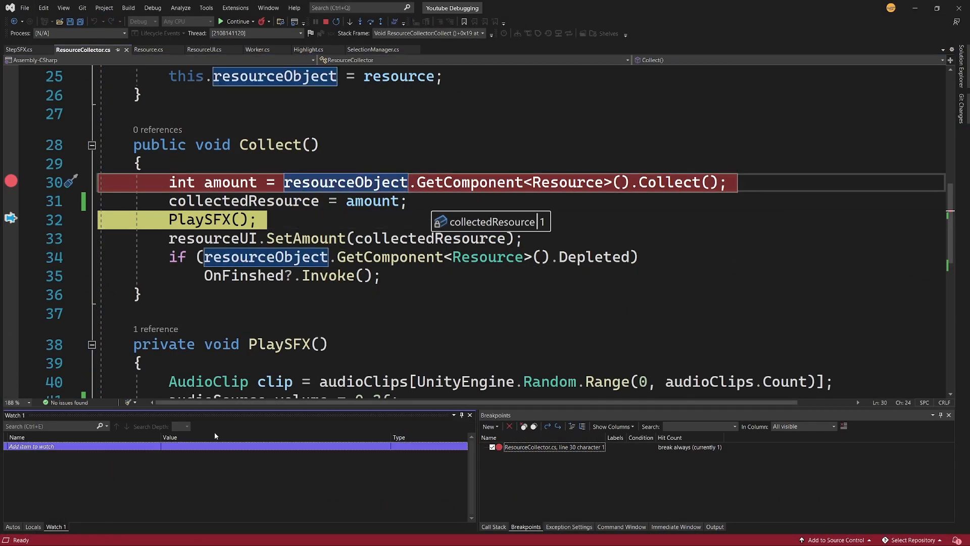
Step: Open the debugger's window options from the menu bar
left_click(152, 7)
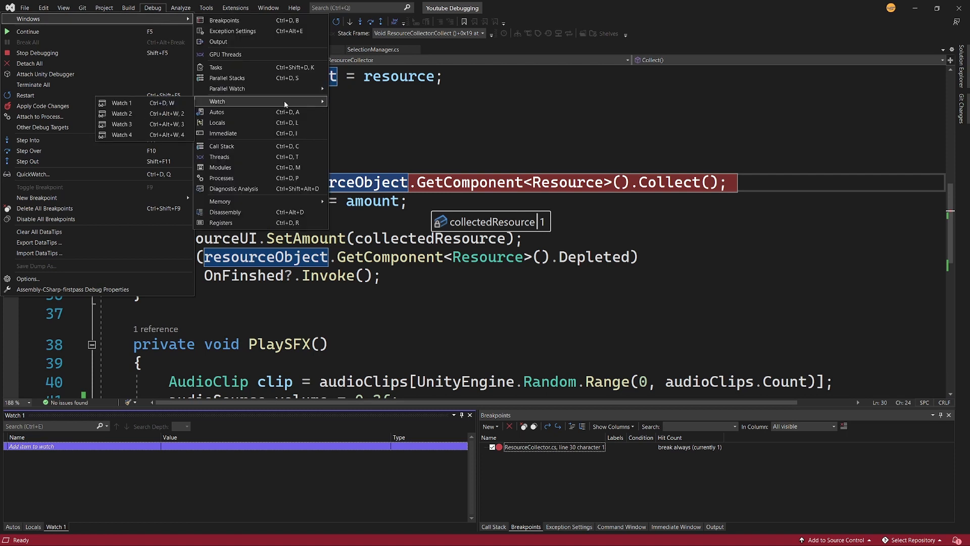
mouse_move(121, 103)
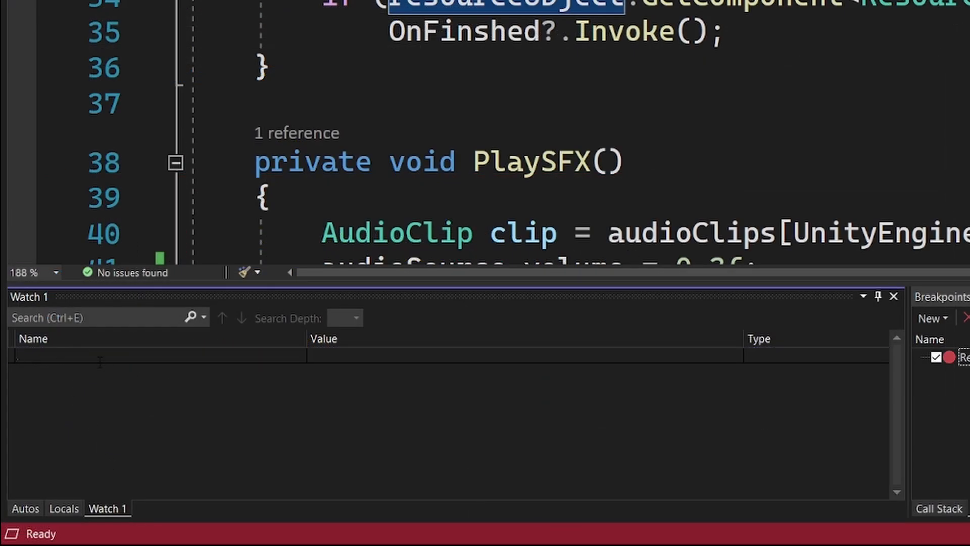
Step: Add collectedResource to Watch 1, showing its int value 1
type("collectedResource")
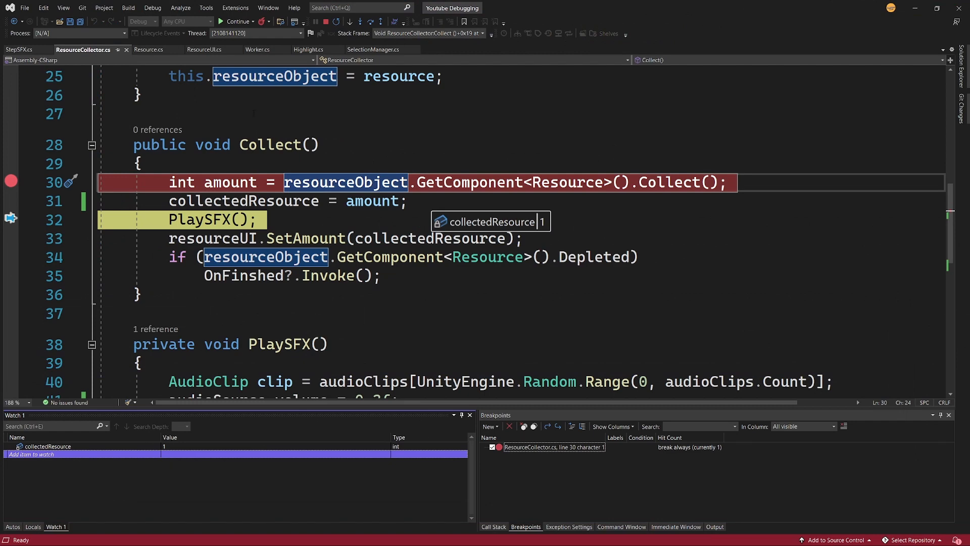
Step: Browse Worker.cs and Resource.cs, jump to the current statement, and return to ResourceCollector.cs
left_click(257, 49)
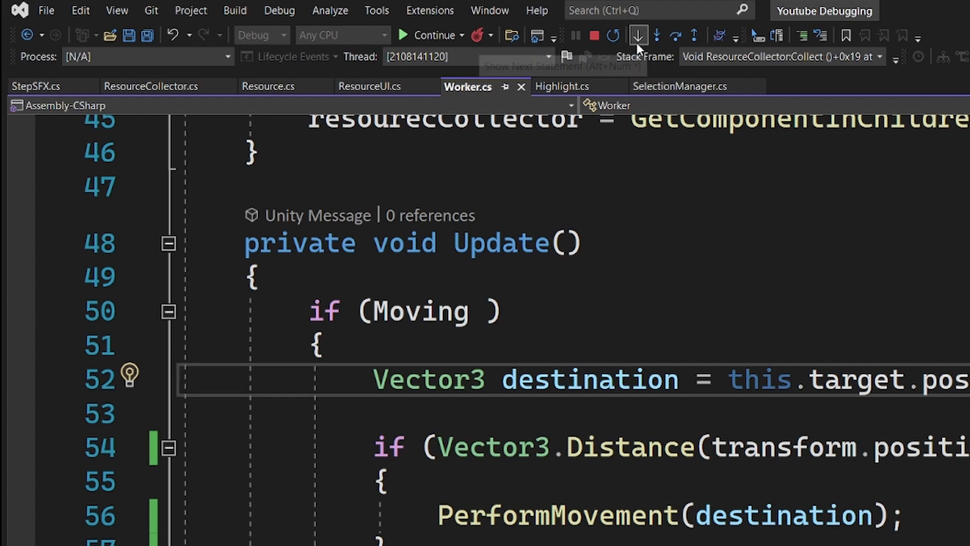
left_click(637, 35)
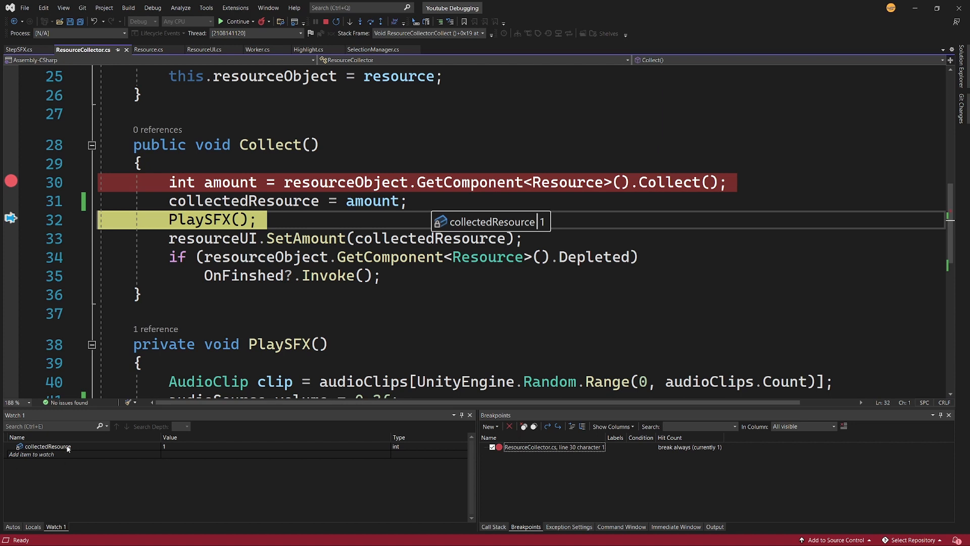
mouse_move(356, 448)
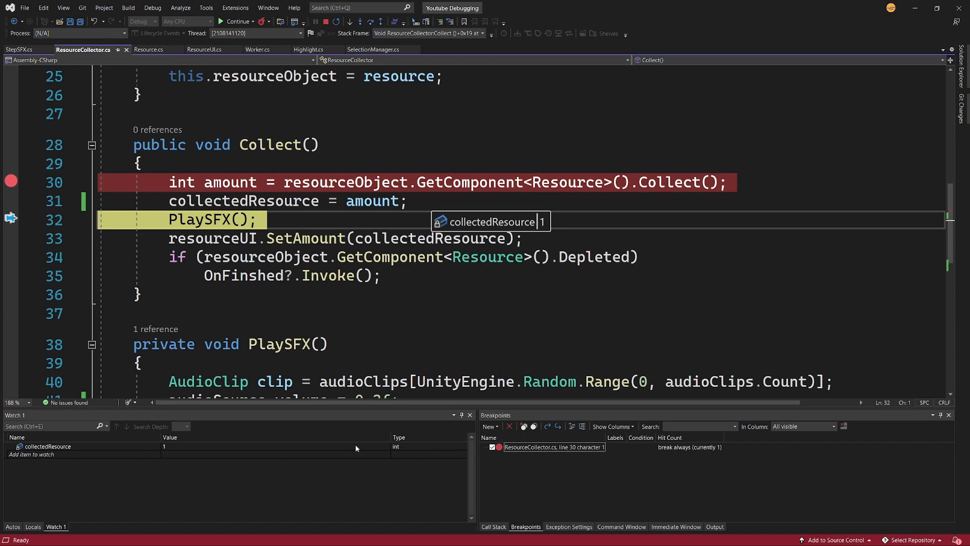
mouse_move(488, 218)
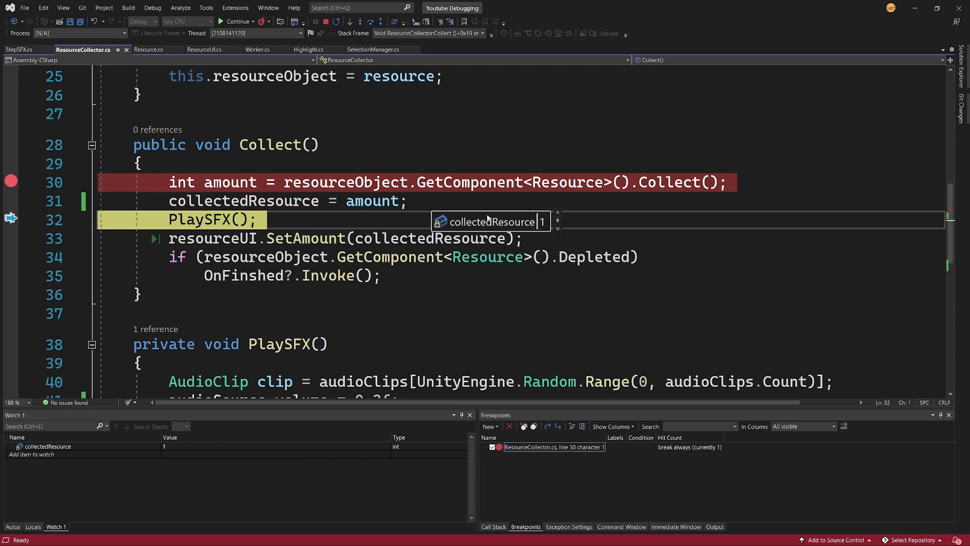
left_click(147, 49)
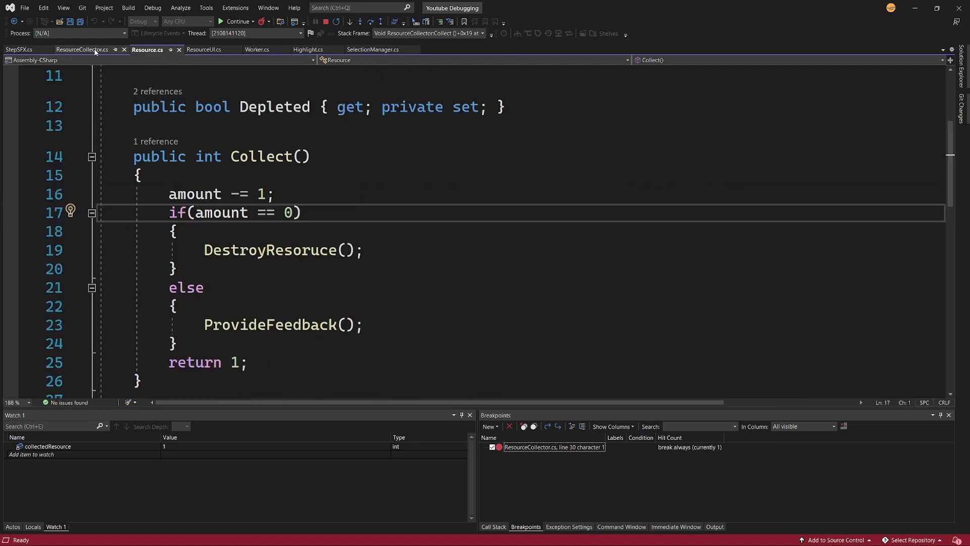
left_click(82, 49)
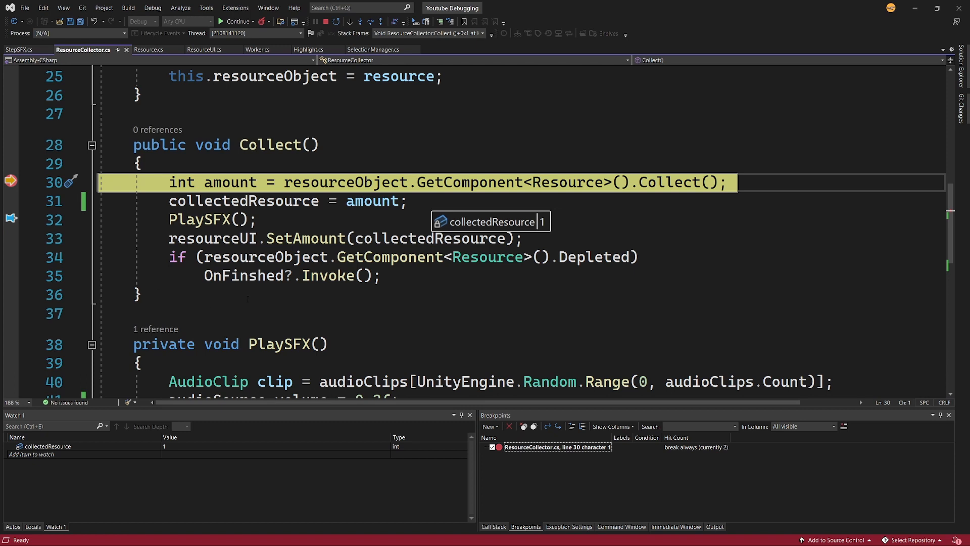
mouse_move(371, 22)
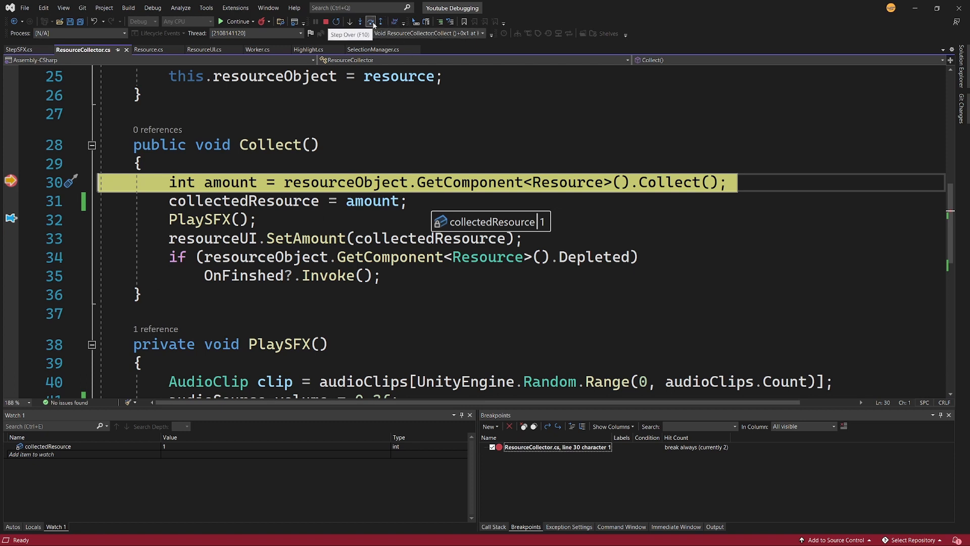
Step: Continue past the Collect call, change the assignment to collectedResource +=, and stop debugging
left_click(372, 22)
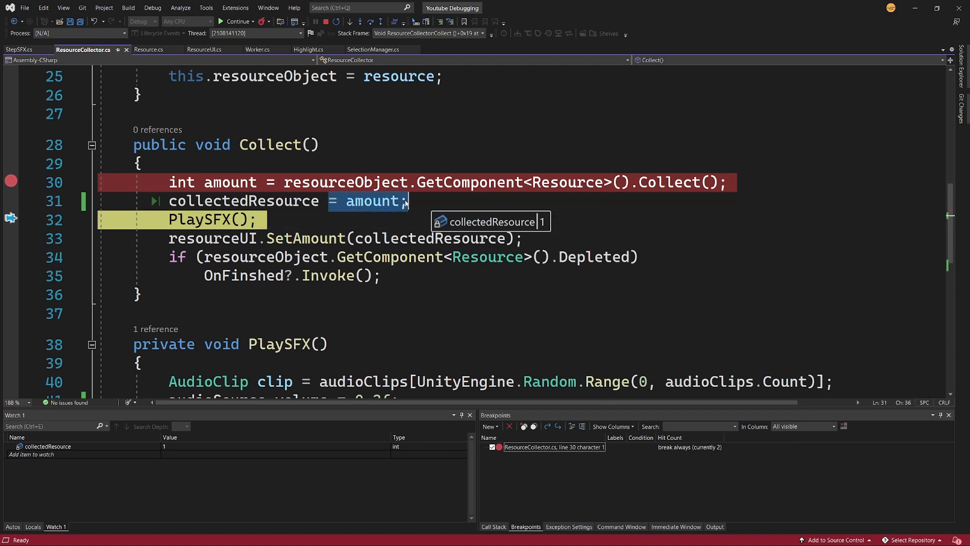
type("+")
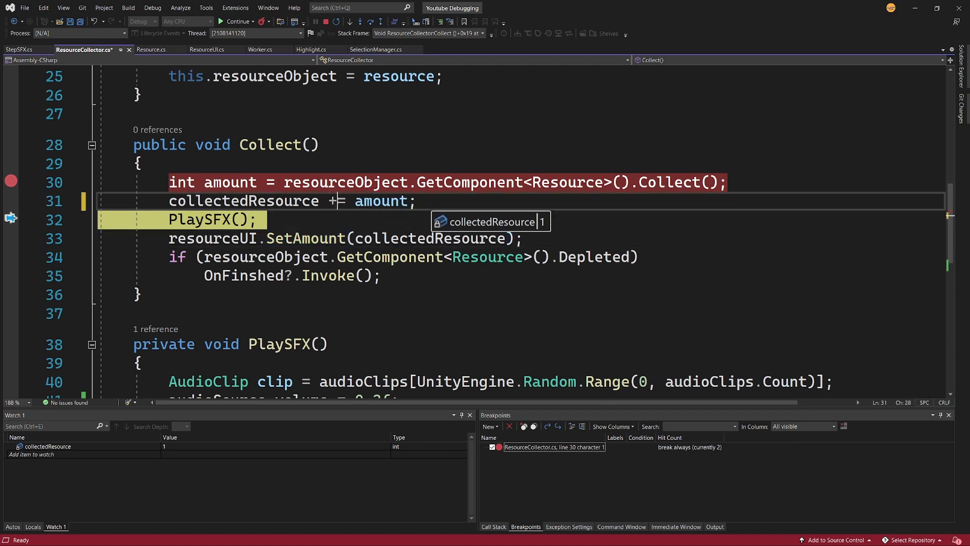
mouse_move(345, 182)
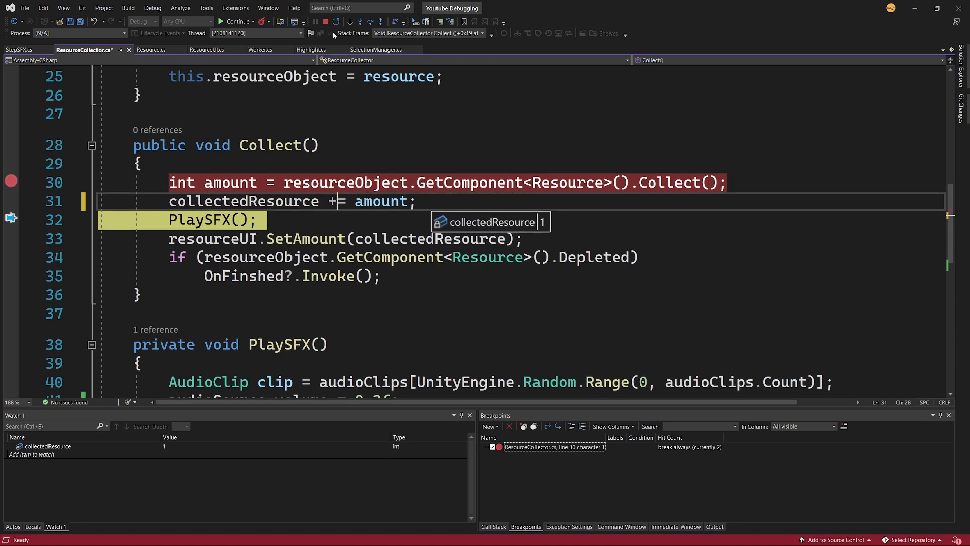
left_click(325, 21)
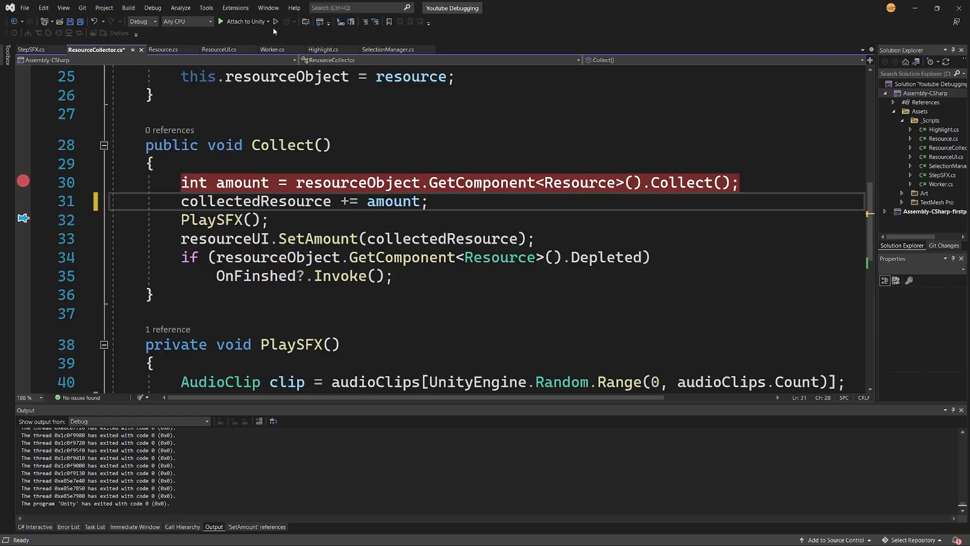
Step: Reattach the debugger to Unity and break on Collect's line 30 with collectedResource at 0
left_click(276, 21)
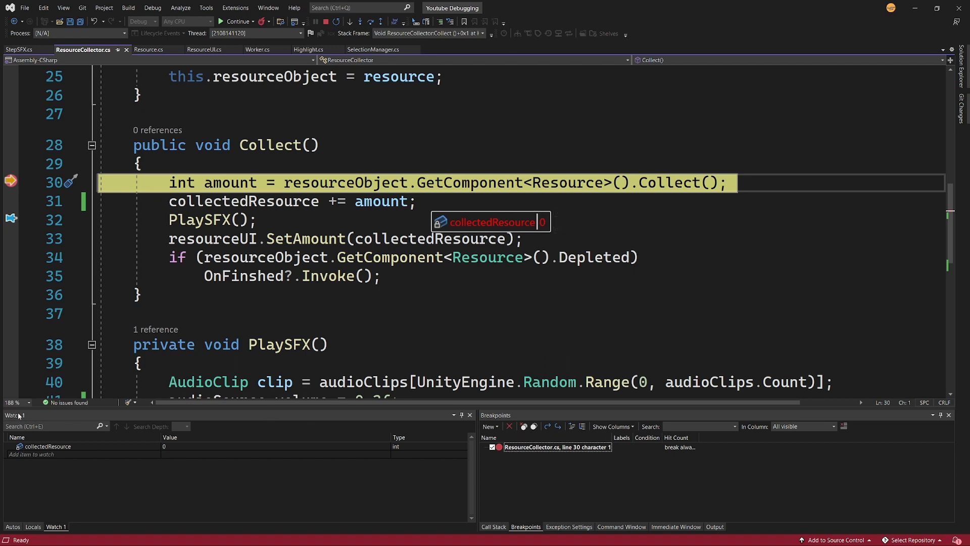
mouse_move(282, 436)
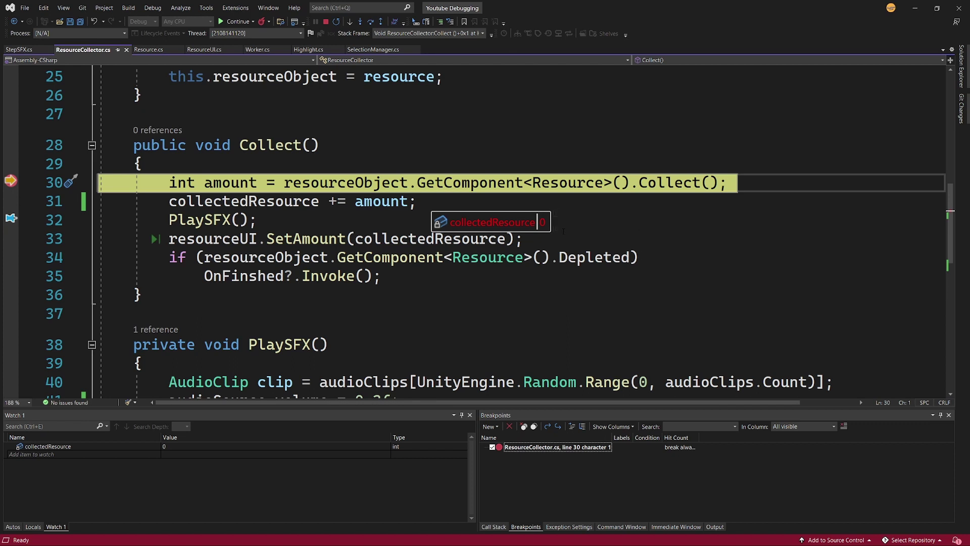
mouse_move(490, 224)
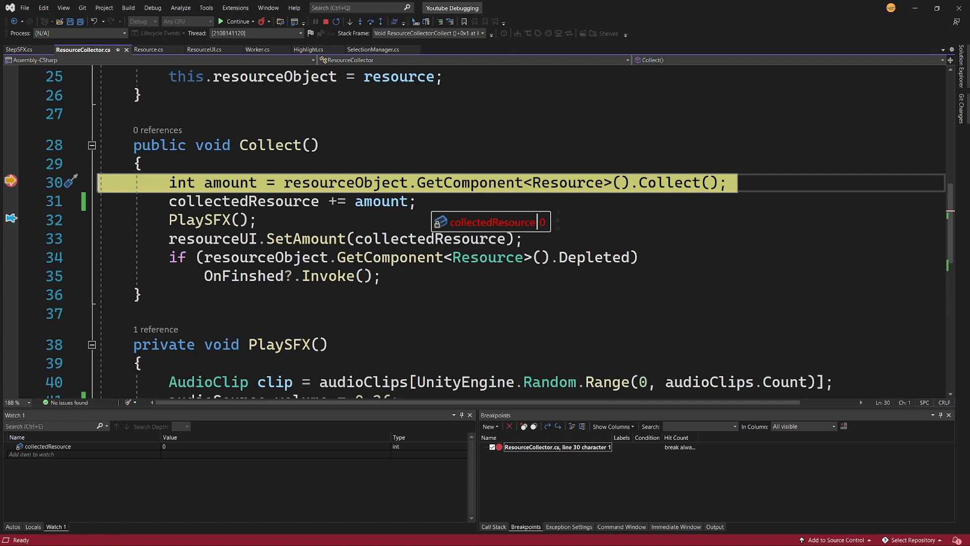
Step: Step over the addition and continue, watching collectedResource rise from 1 to 2
left_click(370, 22)
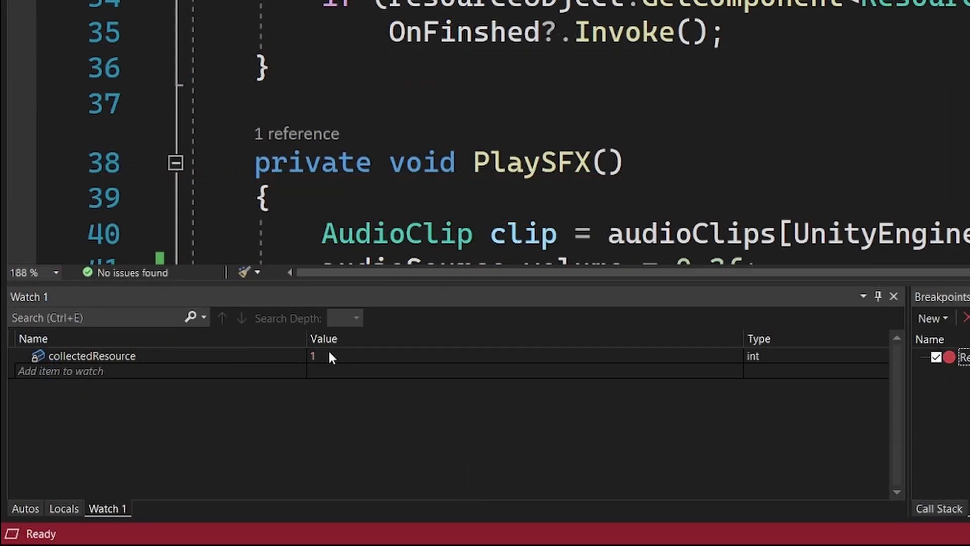
mouse_move(346, 369)
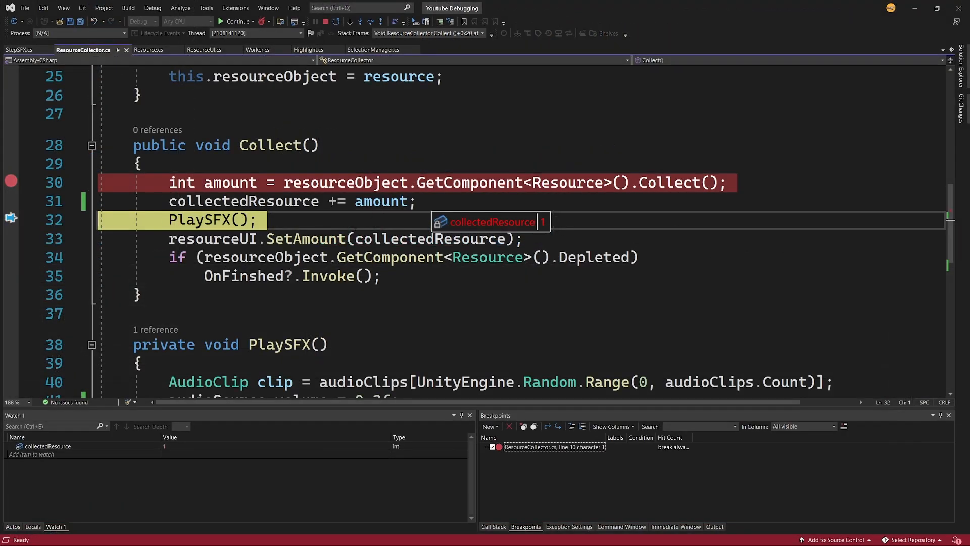
mouse_move(369, 21)
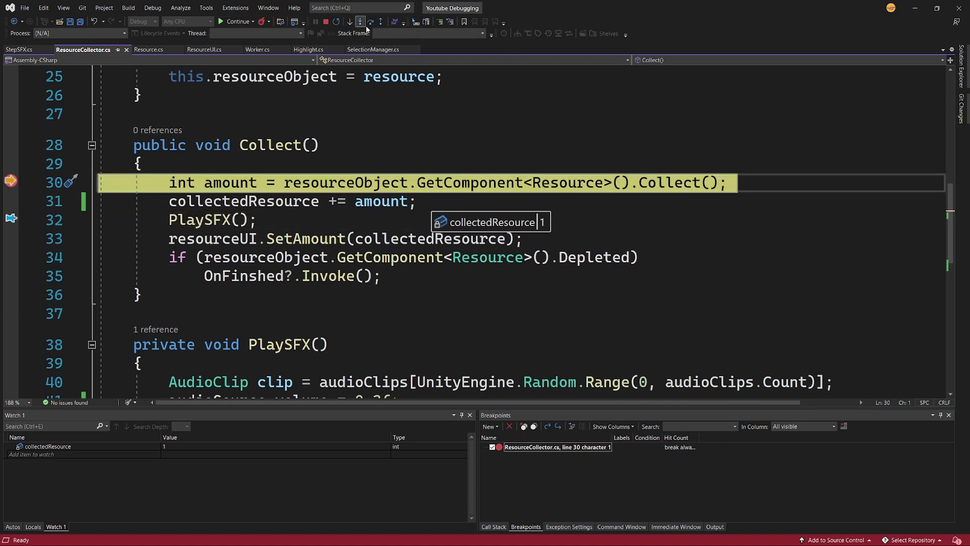
left_click(359, 22)
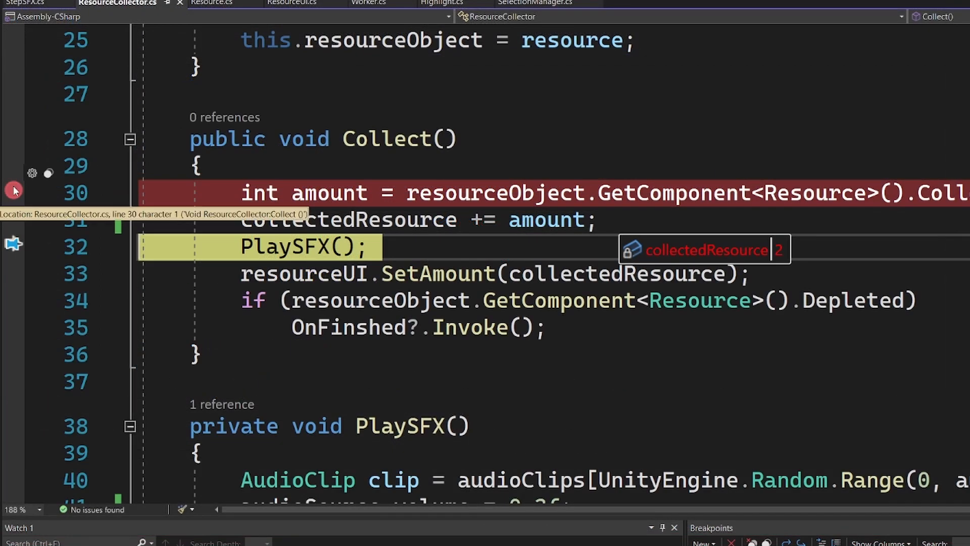
mouse_move(19, 195)
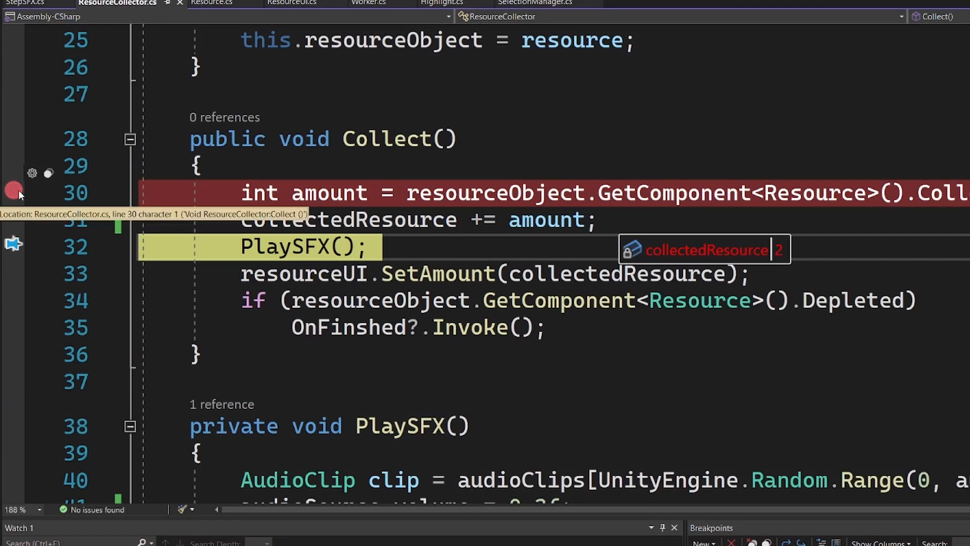
Step: Give the line 30 breakpoint the condition collectedResource == 2
left_click(33, 174)
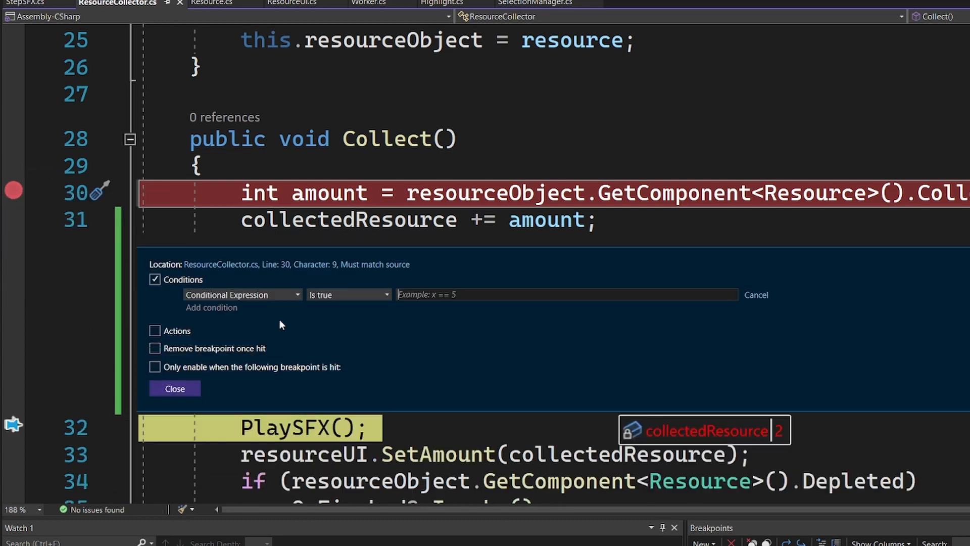
mouse_move(471, 293)
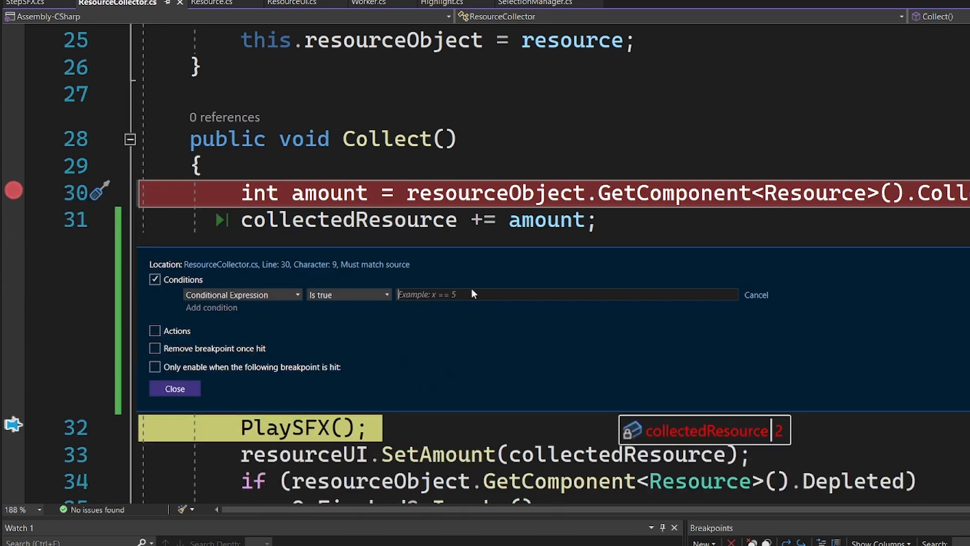
type("coll")
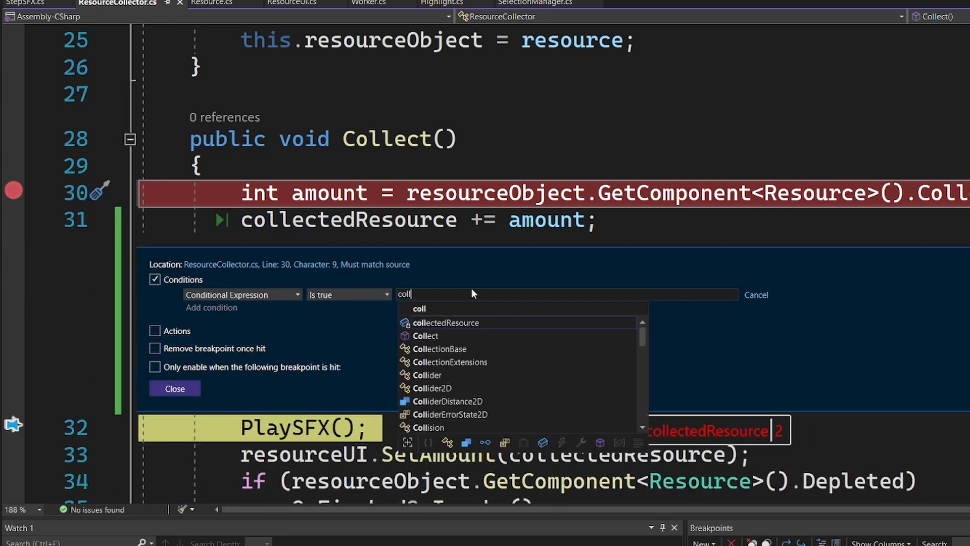
left_click(445, 322)
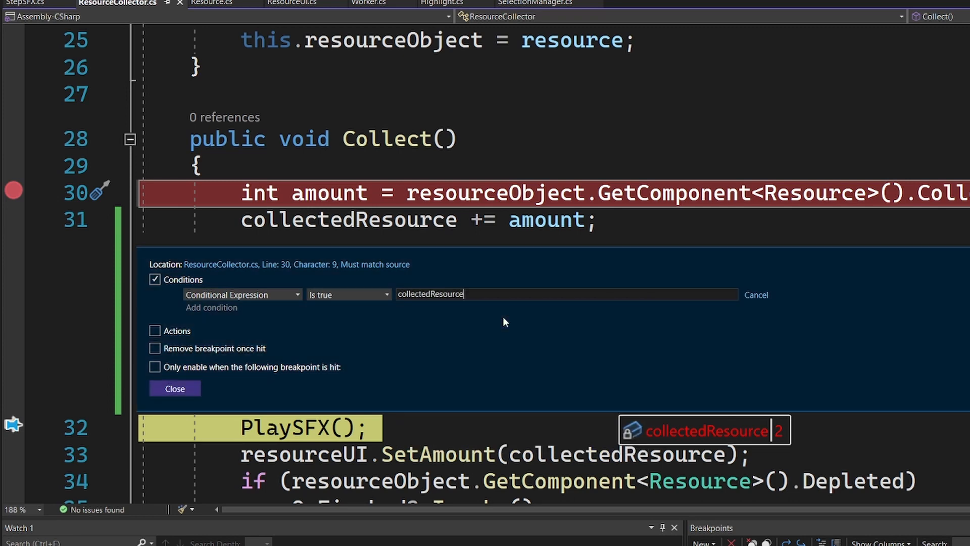
type("== 2")
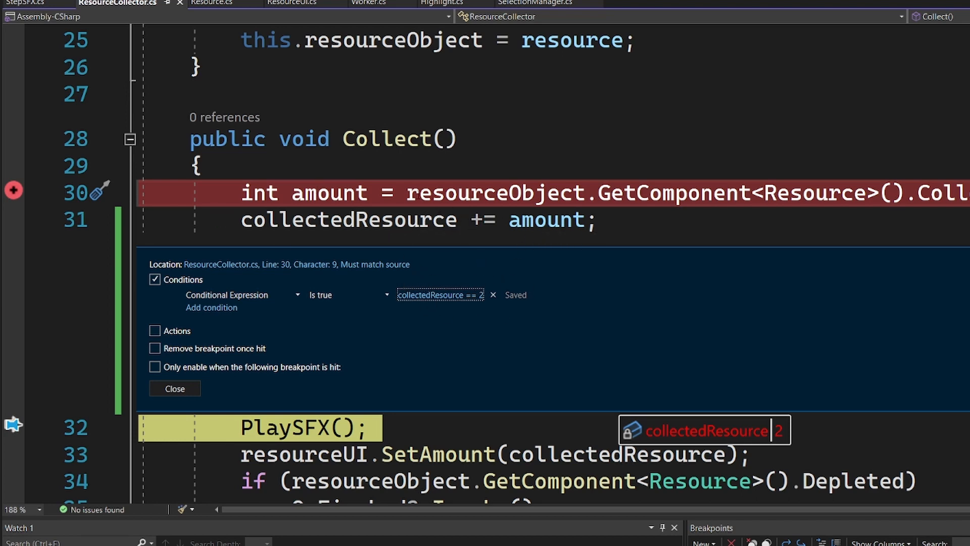
mouse_move(464, 261)
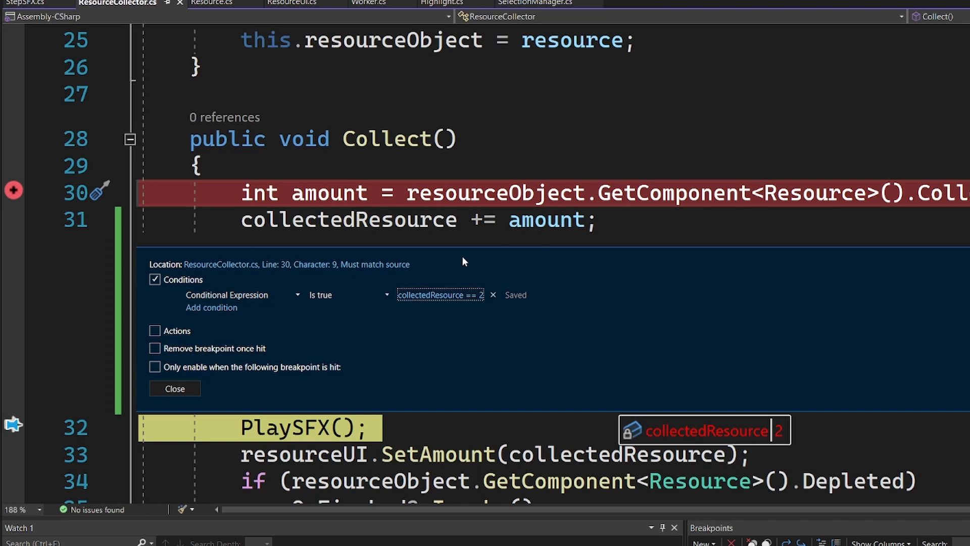
left_click(236, 21)
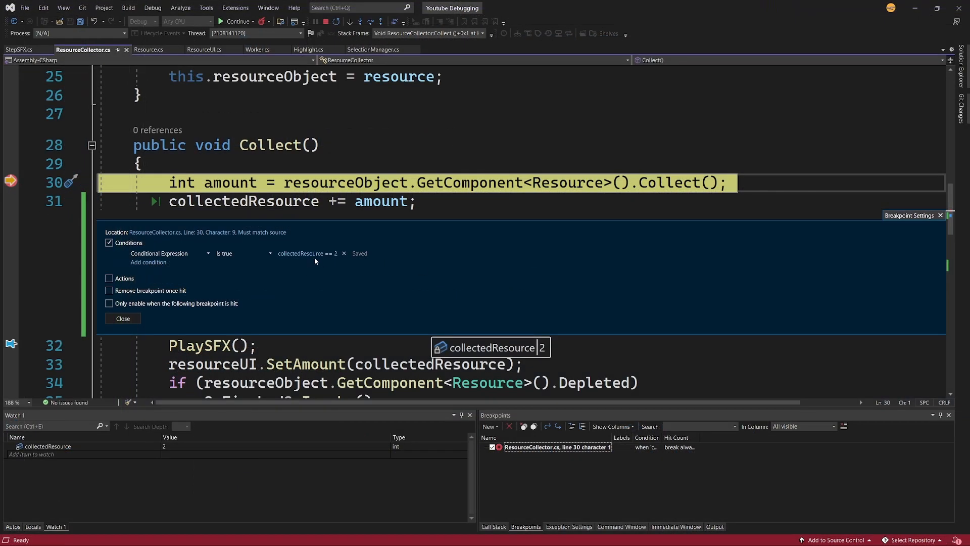
mouse_move(246, 257)
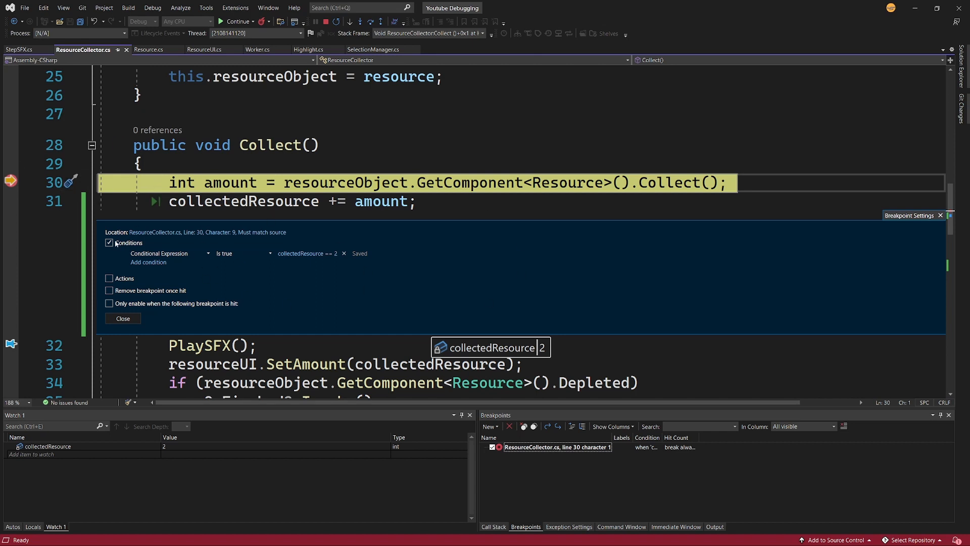
Step: Close Breakpoint Settings and resume execution so the wood counter reaches 6
left_click(122, 317)
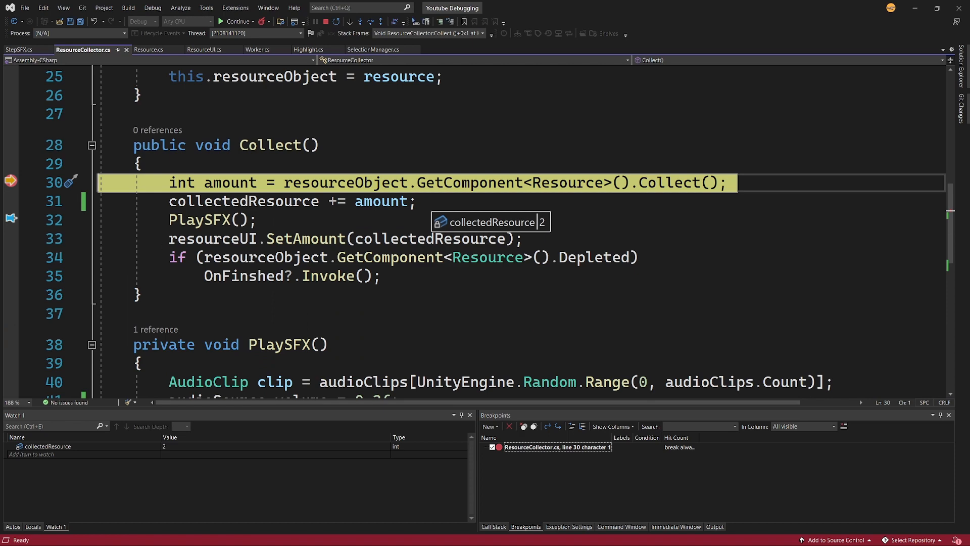
left_click(235, 22)
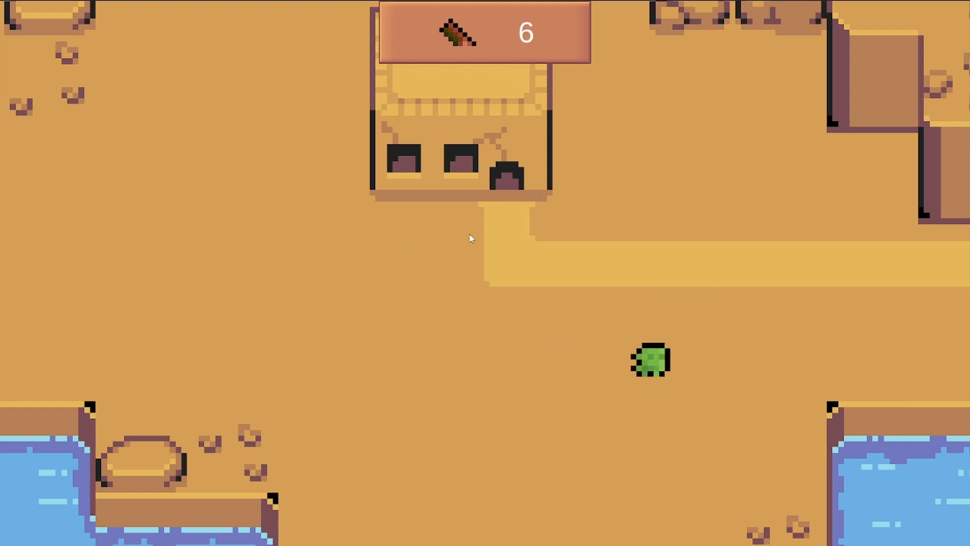
mouse_move(702, 231)
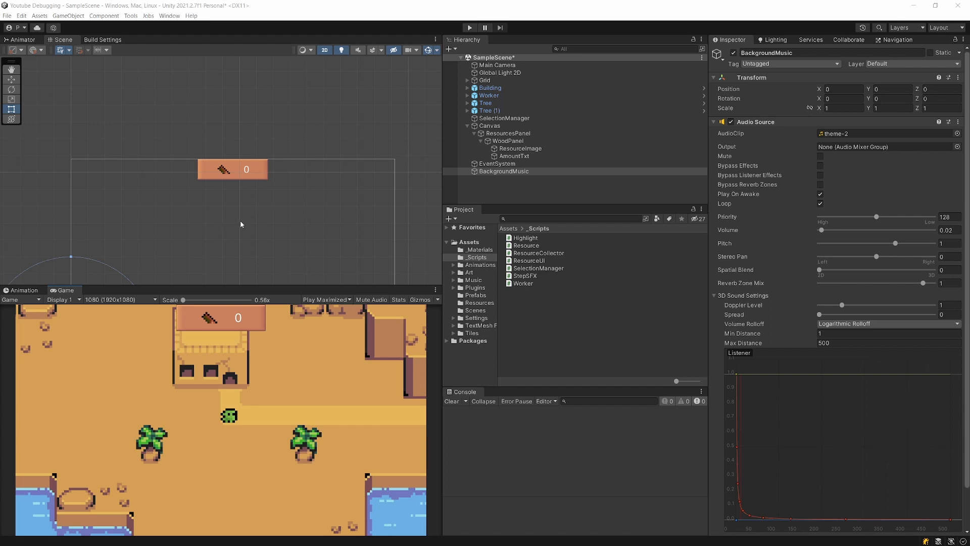
mouse_move(557, 458)
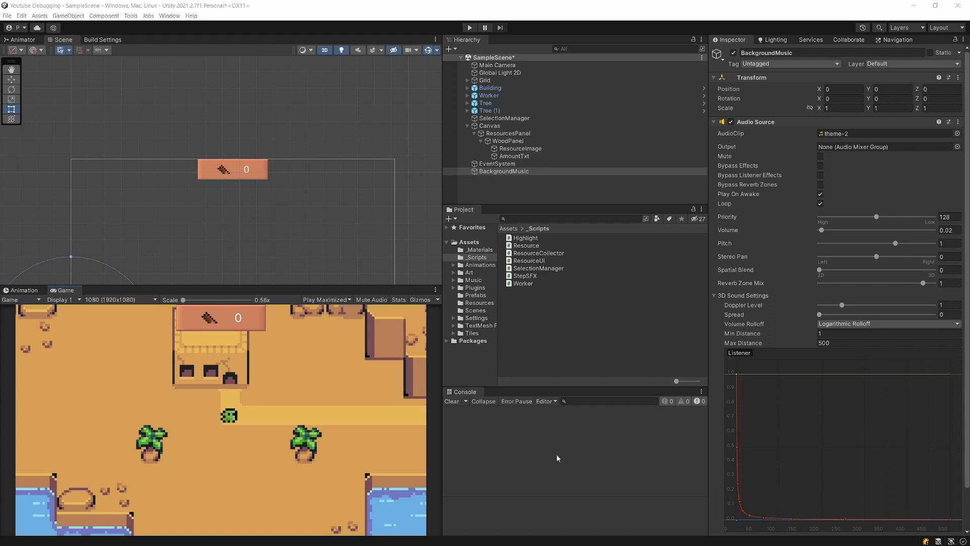